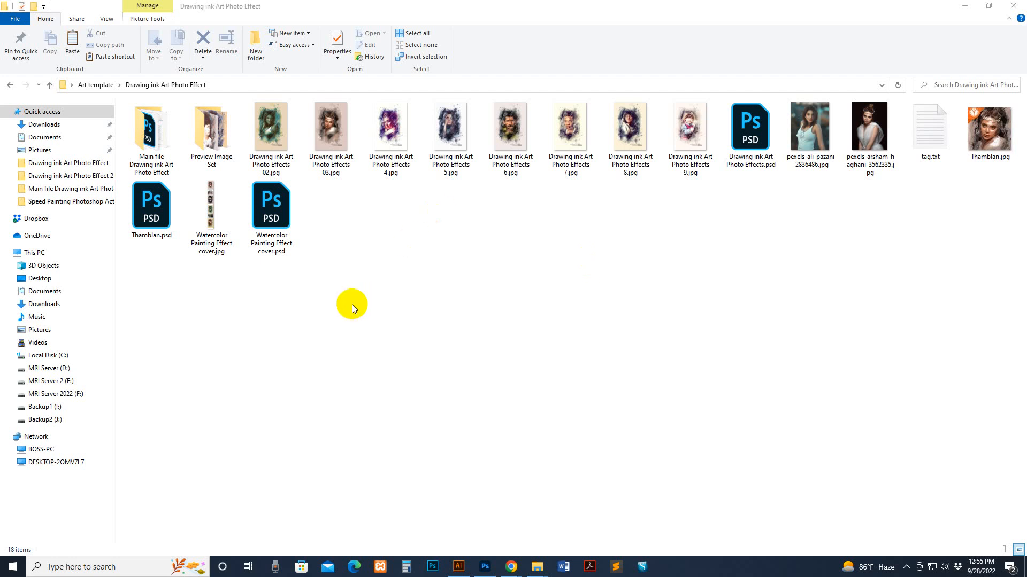
# - Open Watercolor Painting Effect cover.jpg in Photos and scroll through its preview portraits
pyautogui.click(211, 203)
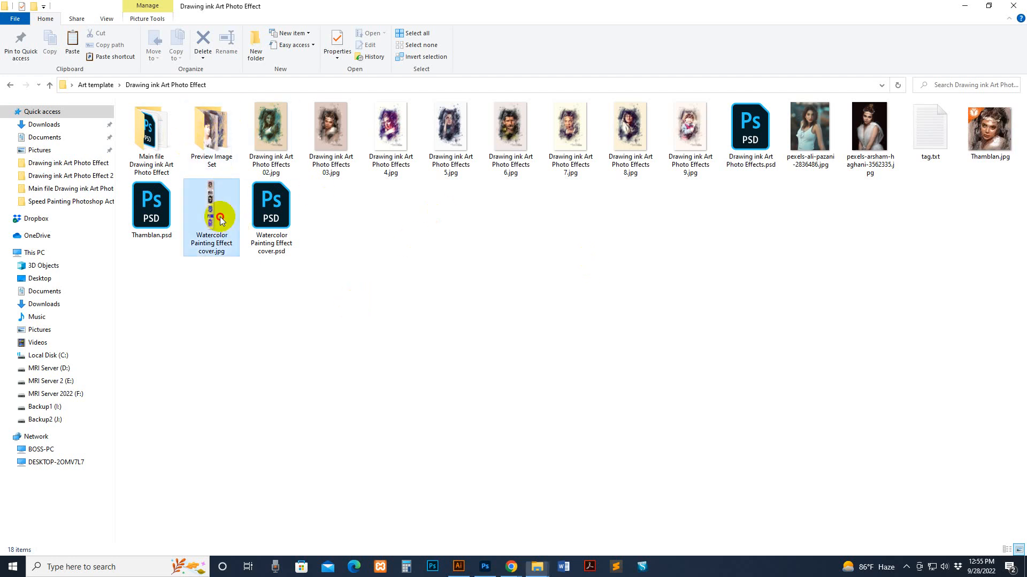
pyautogui.doubleClick(211, 203)
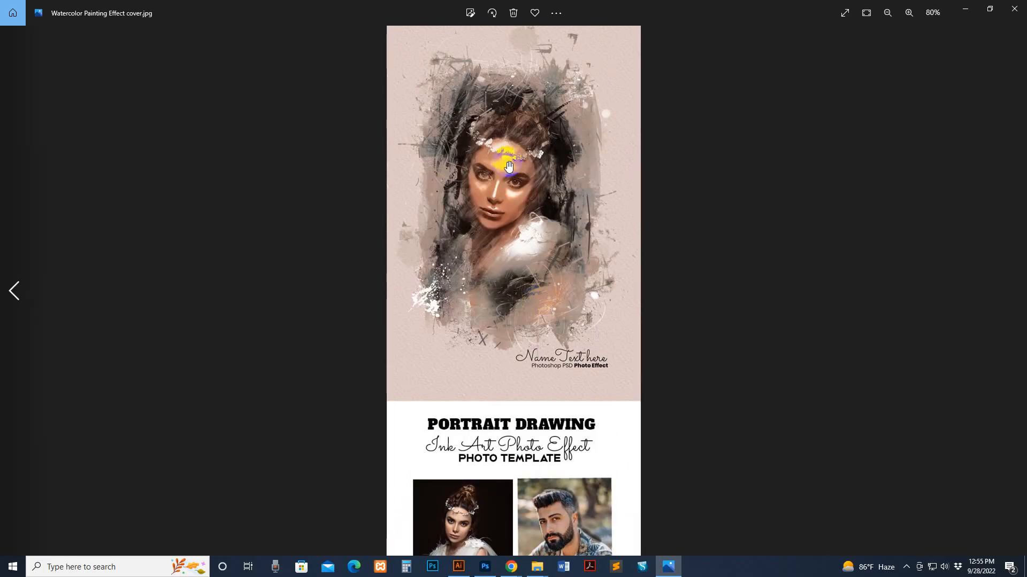
pyautogui.scroll(-3)
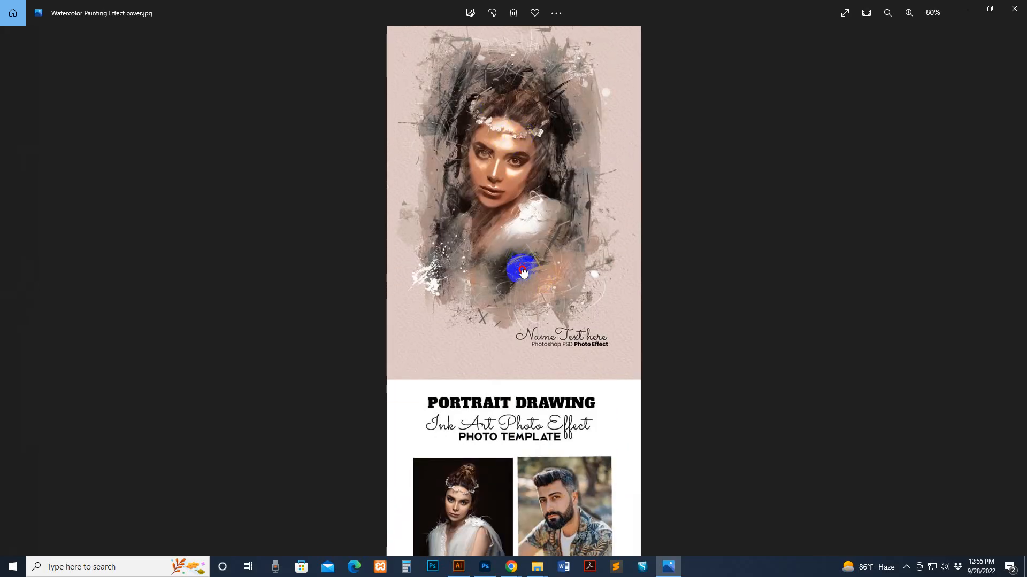
pyautogui.scroll(-3)
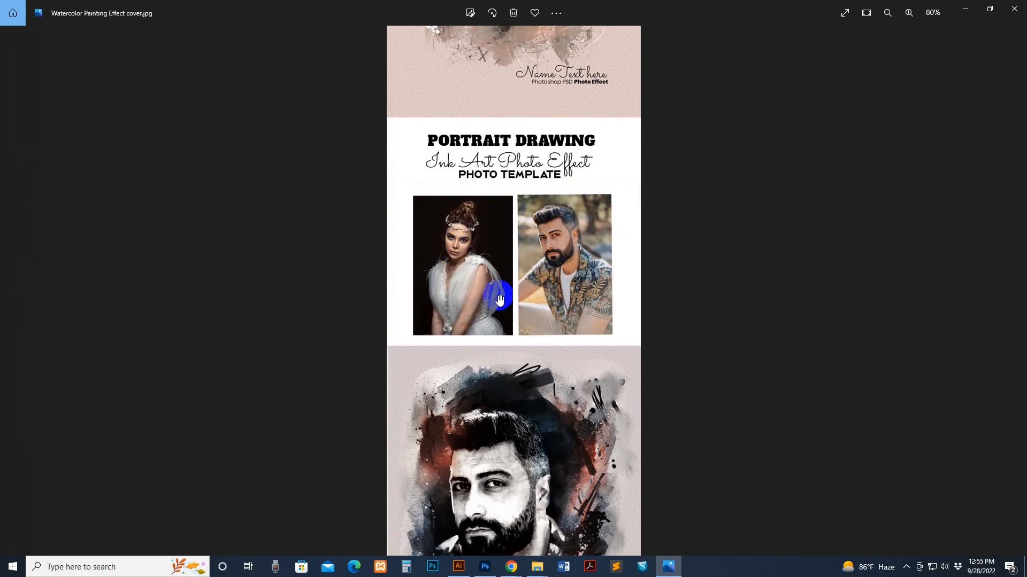
pyautogui.scroll(-3)
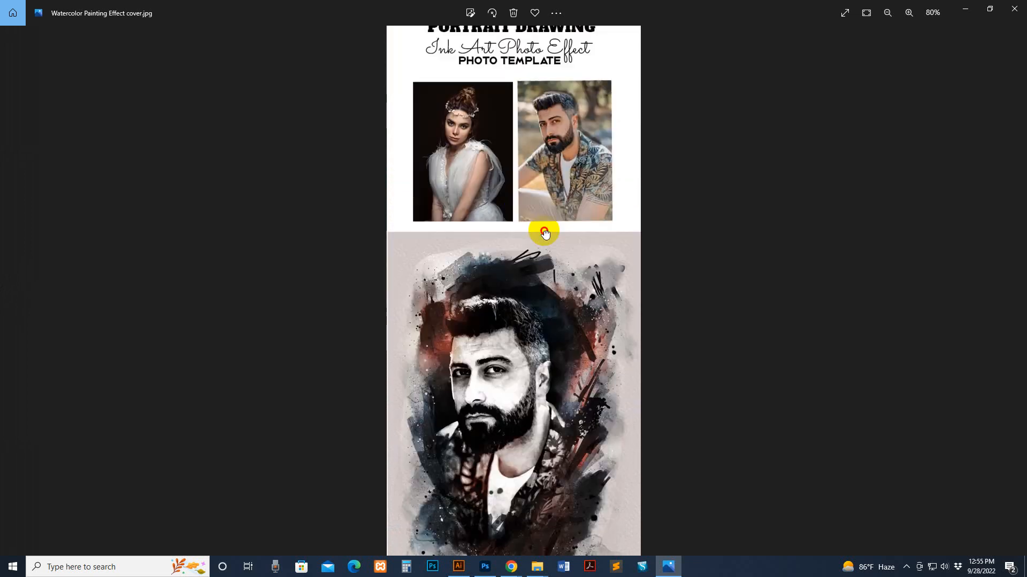
pyautogui.scroll(-3)
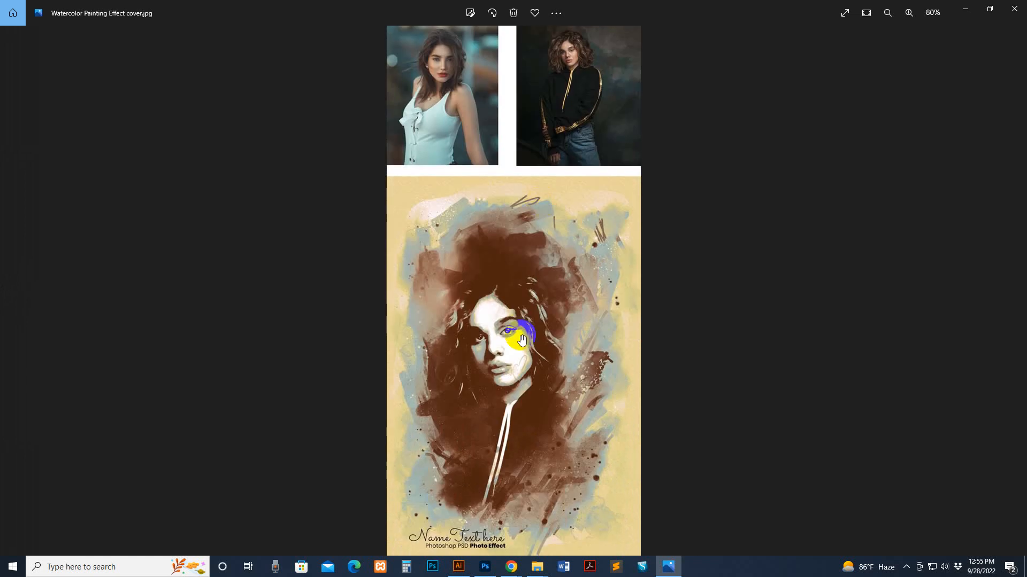
pyautogui.scroll(-3)
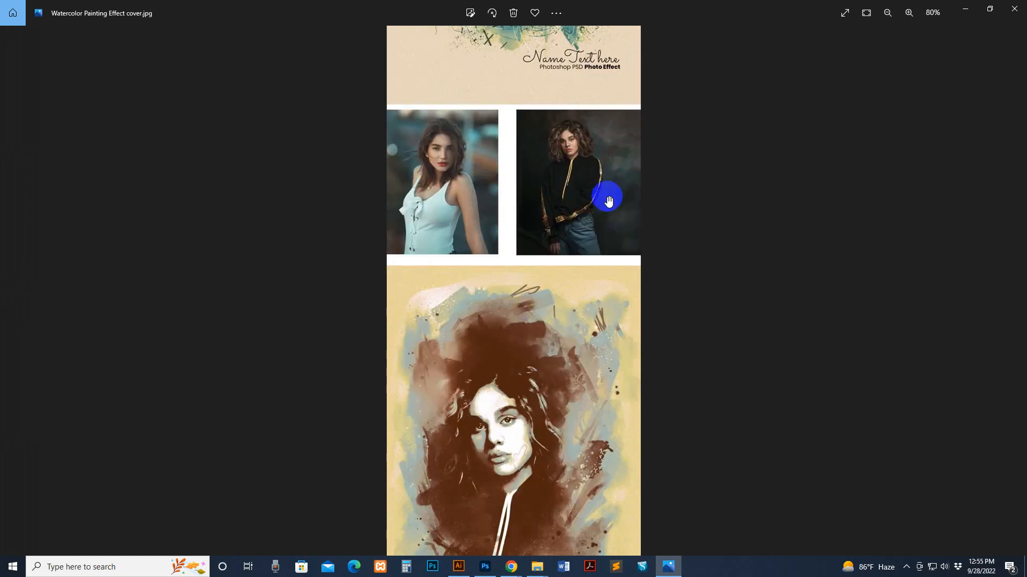
pyautogui.scroll(-3)
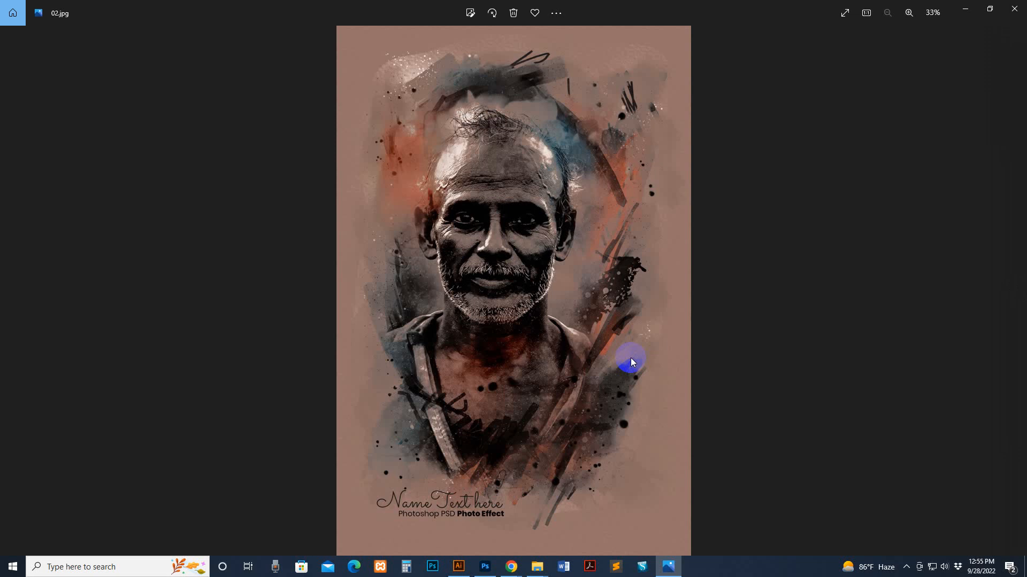
# - Step through the numbered ink art previews from 02.jpg to 15.jpg
pyautogui.press('Right')
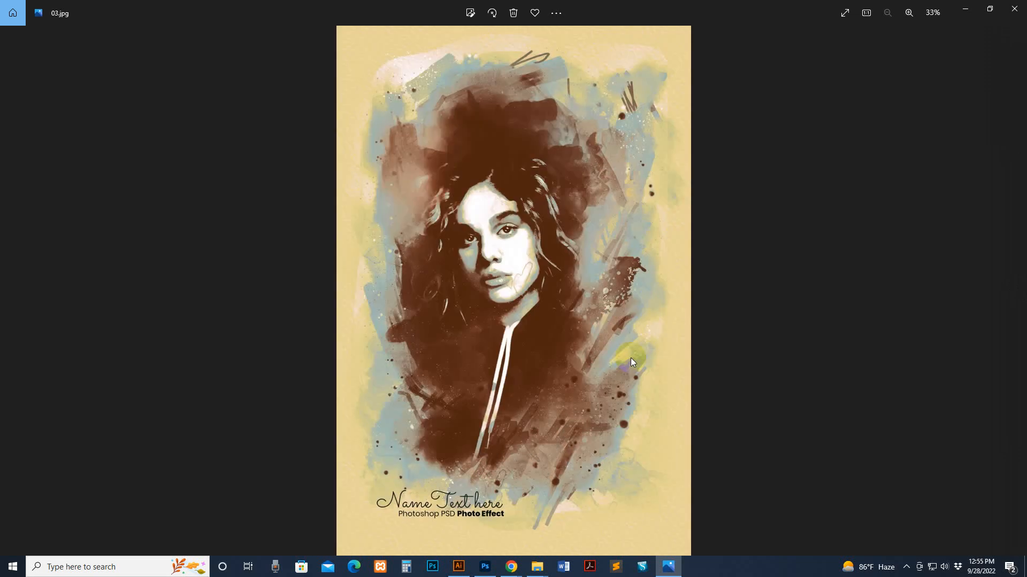
pyautogui.press('Right')
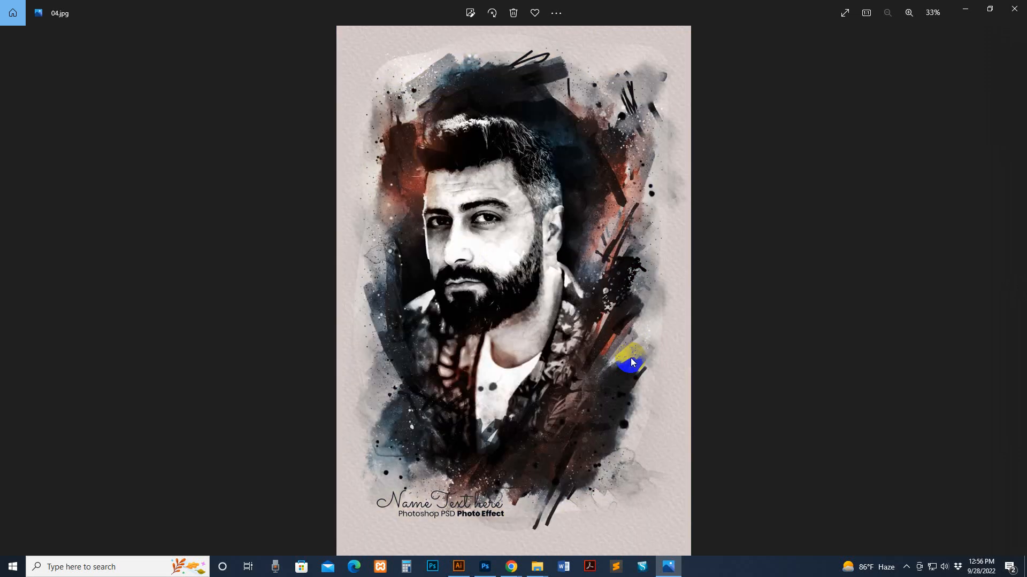
pyautogui.press('Right')
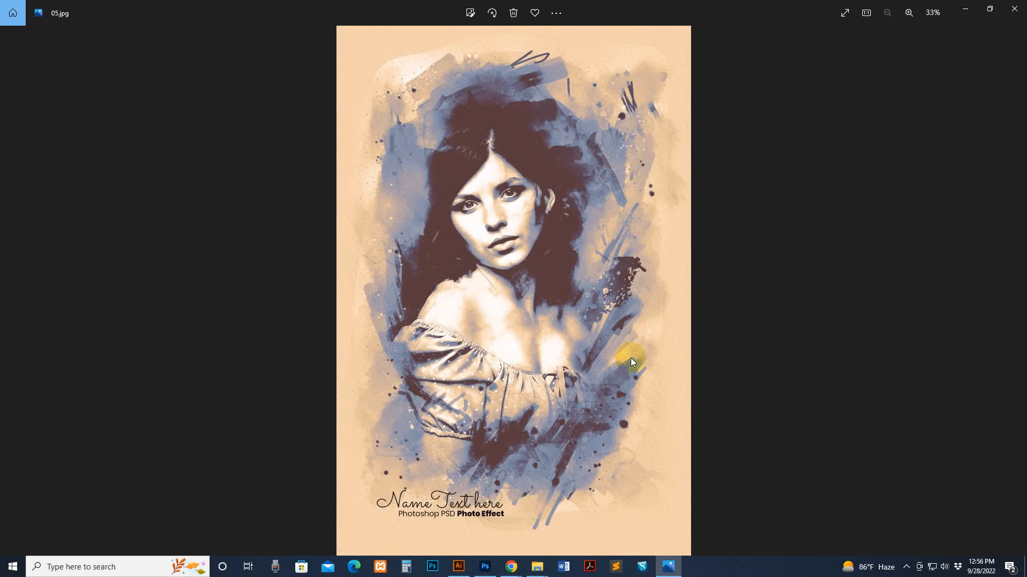
pyautogui.press('Right')
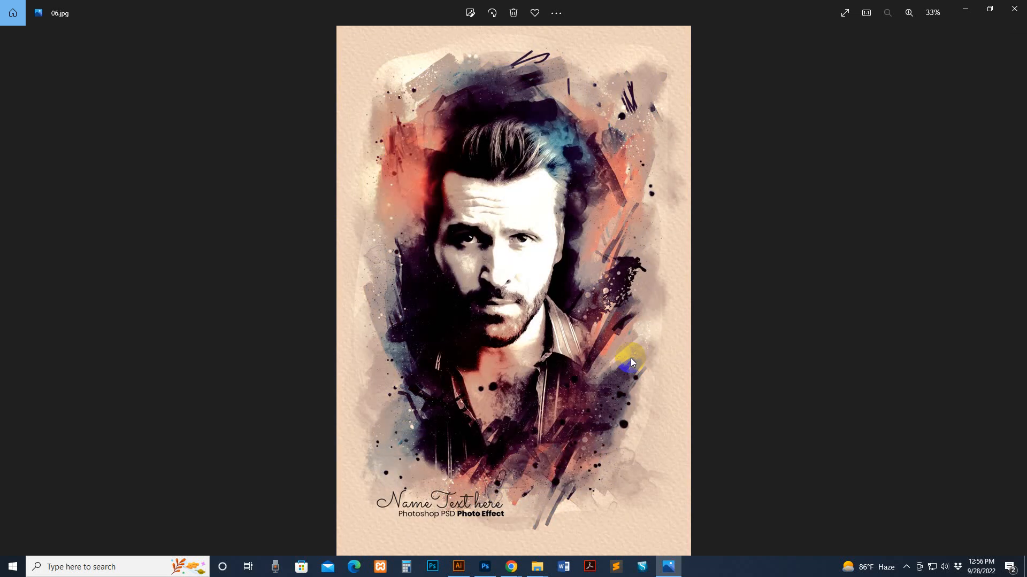
pyautogui.press('Right')
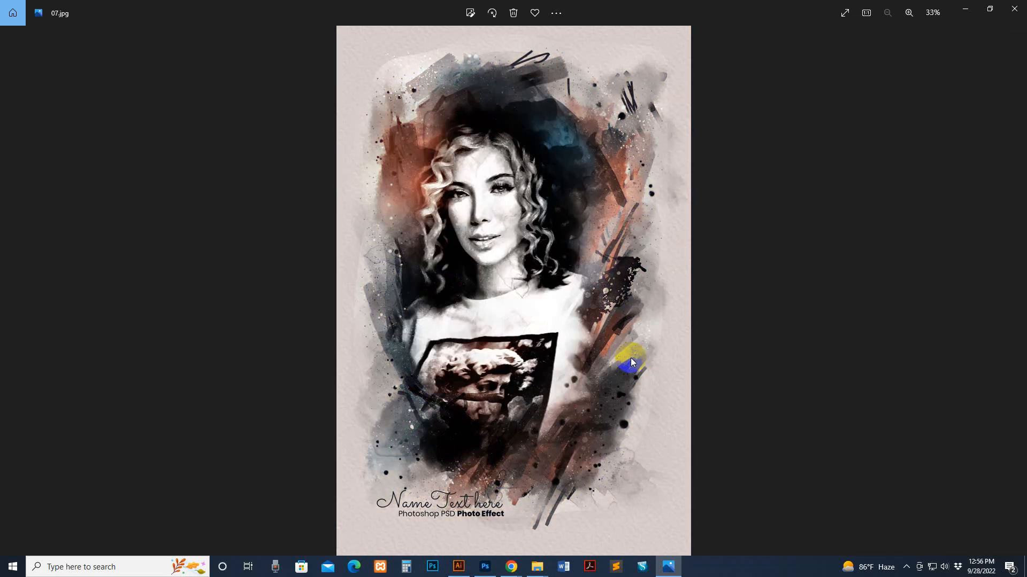
pyautogui.press('Right')
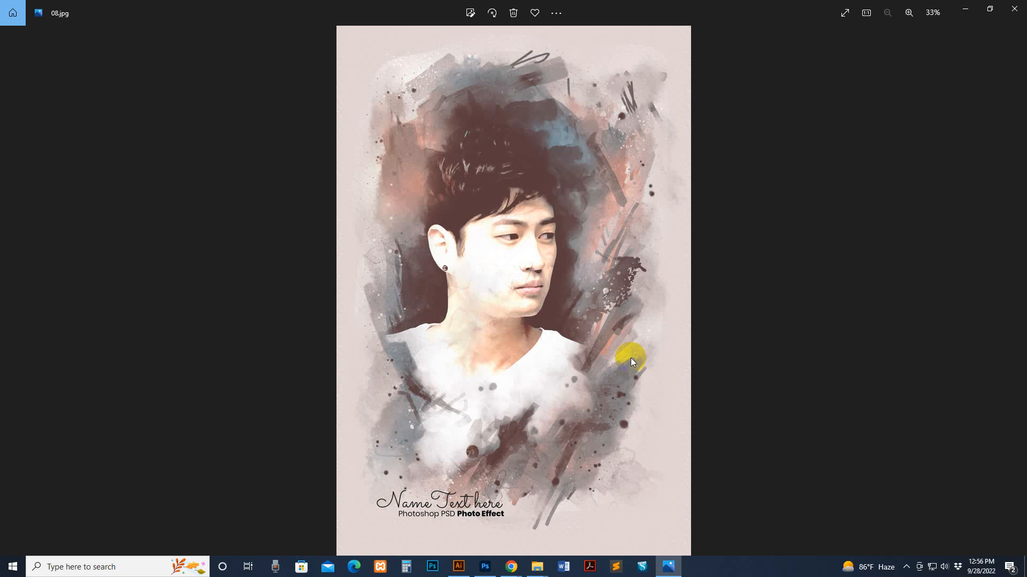
pyautogui.press('Right')
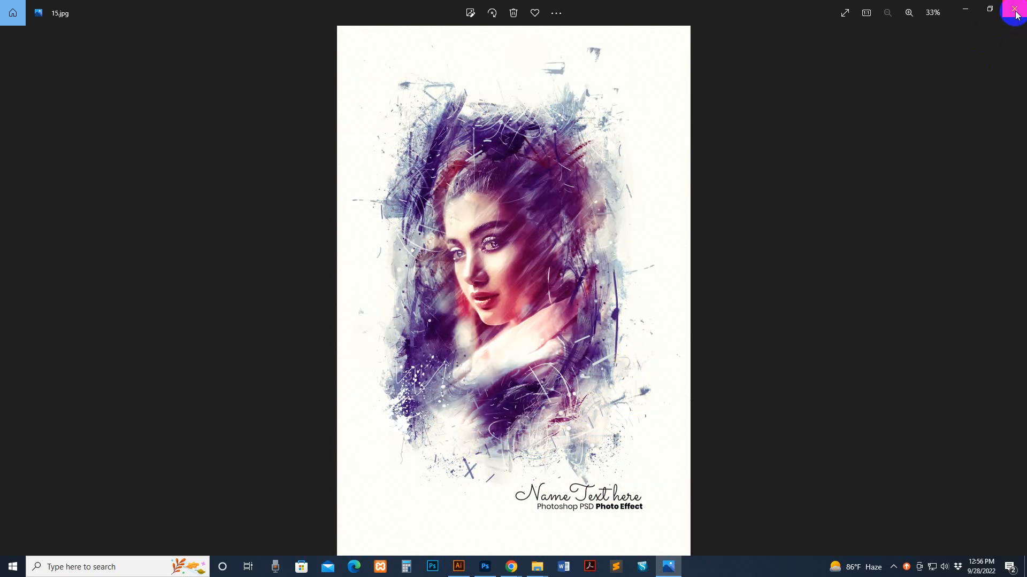
# - Close Photos and open Drawing ink Art Photo Effect Template 01.psd from the template folder
pyautogui.click(1014, 13)
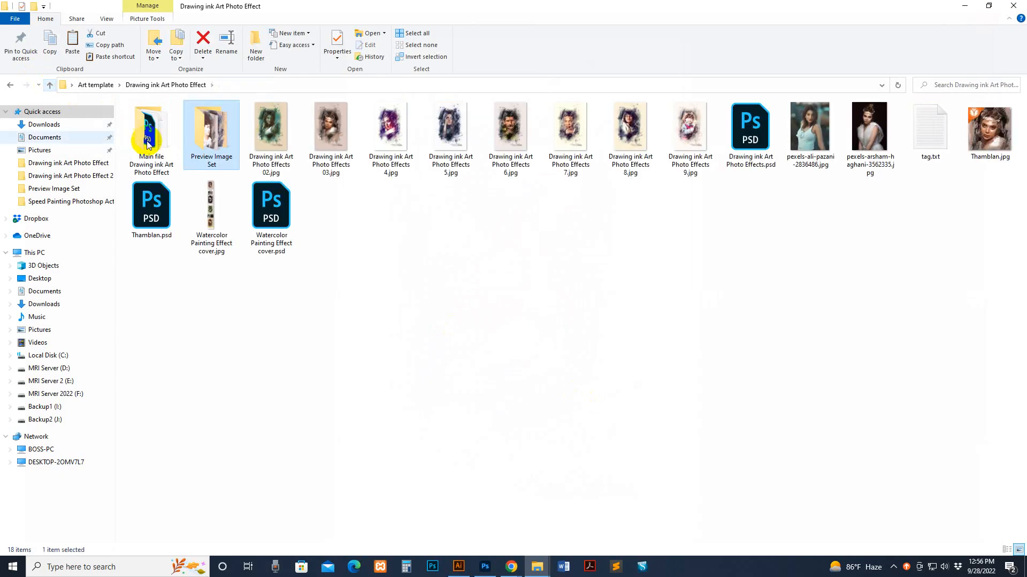
pyautogui.doubleClick(151, 134)
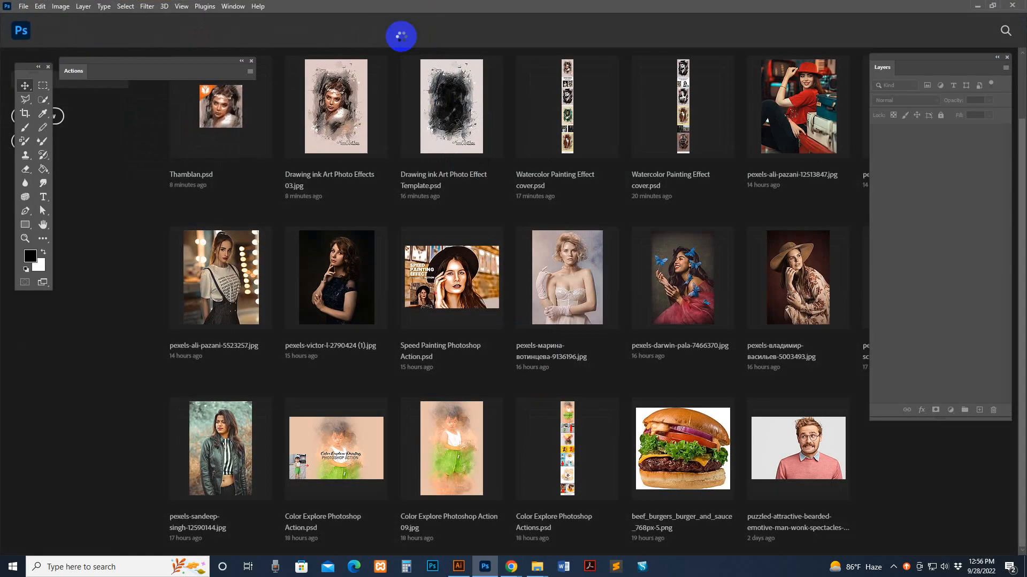
pyautogui.doubleClick(452, 107)
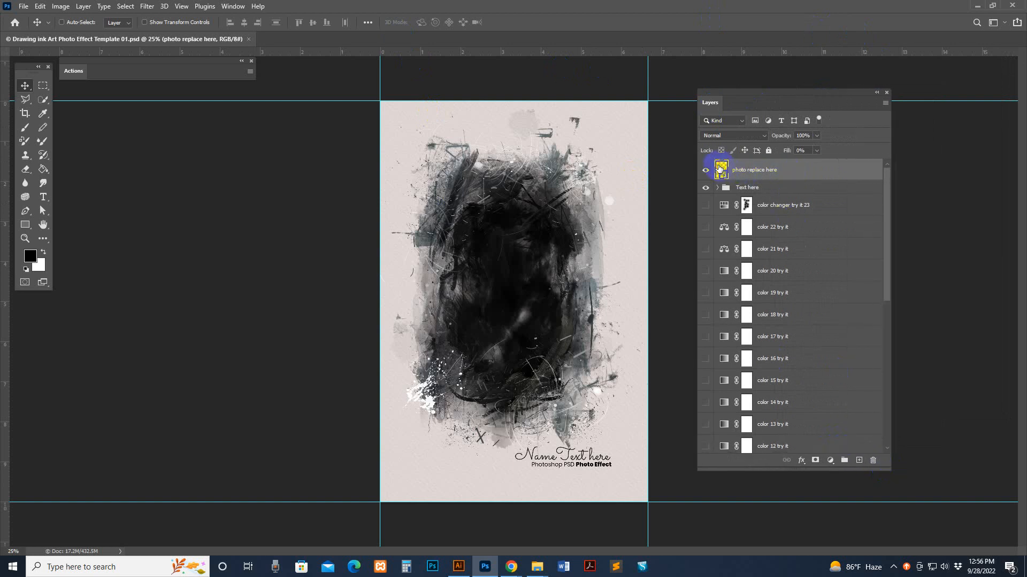
pyautogui.scroll(-3)
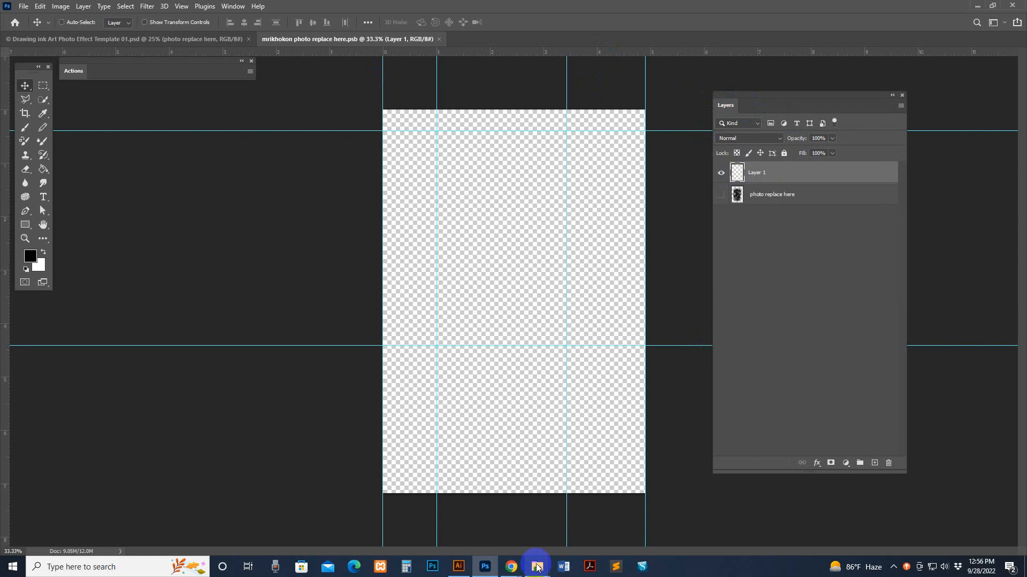
# - Switch to File Explorer and go up to the effect's main folder
pyautogui.click(536, 566)
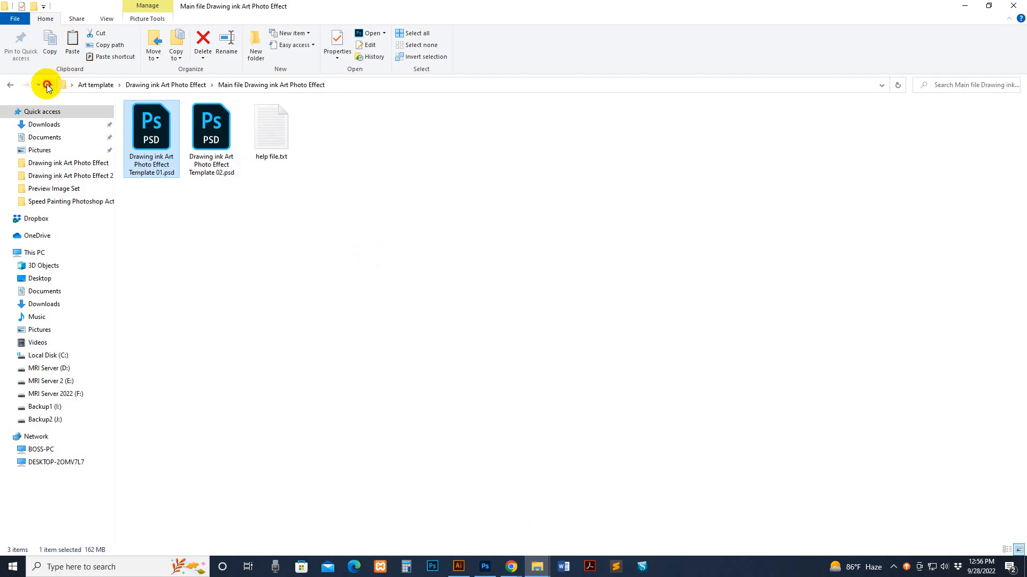
pyautogui.click(50, 85)
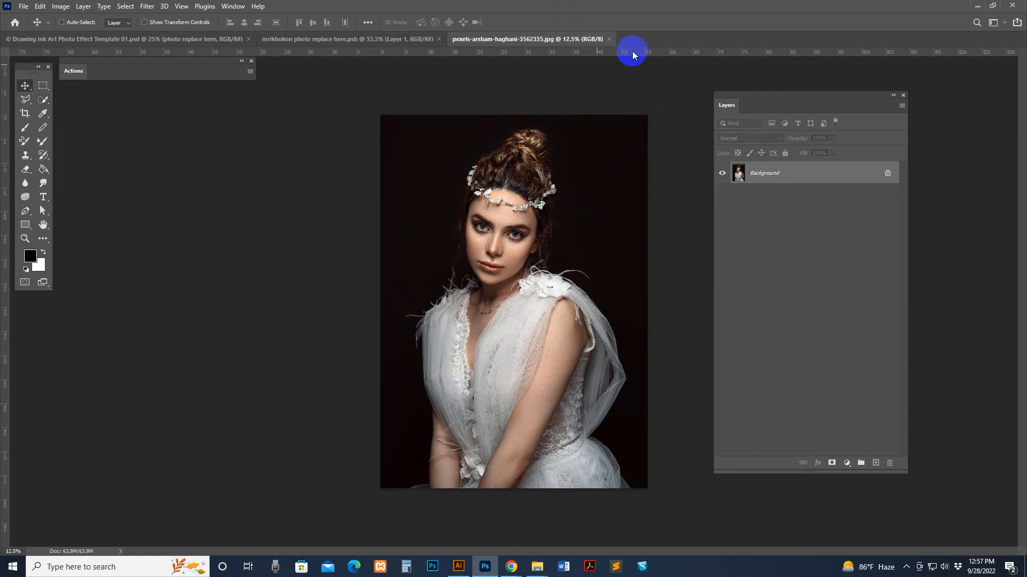
pyautogui.moveTo(677, 35)
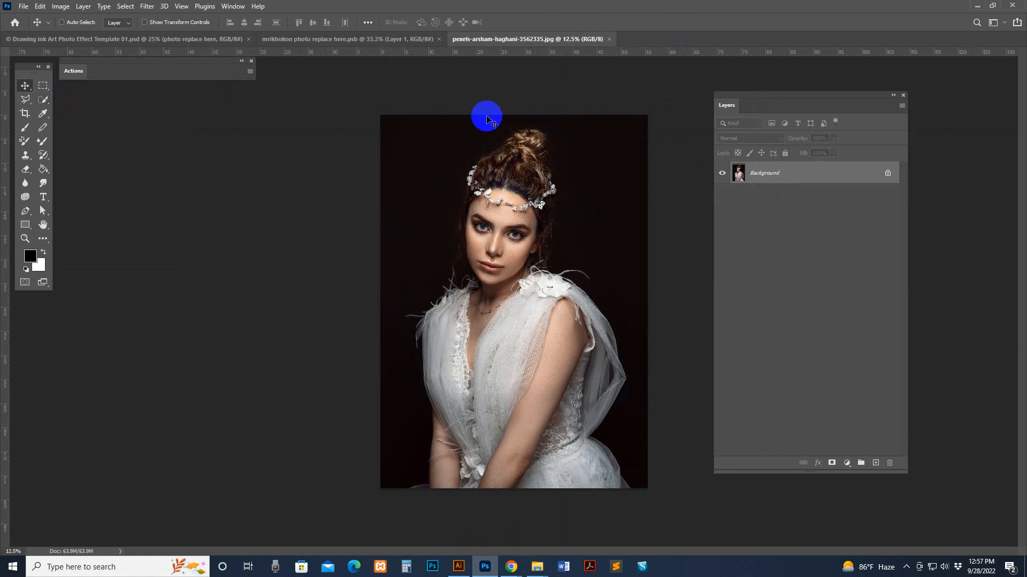
# - Select Subject on the woman, mask out her background, and drag her into the placeholder
pyautogui.click(43, 99)
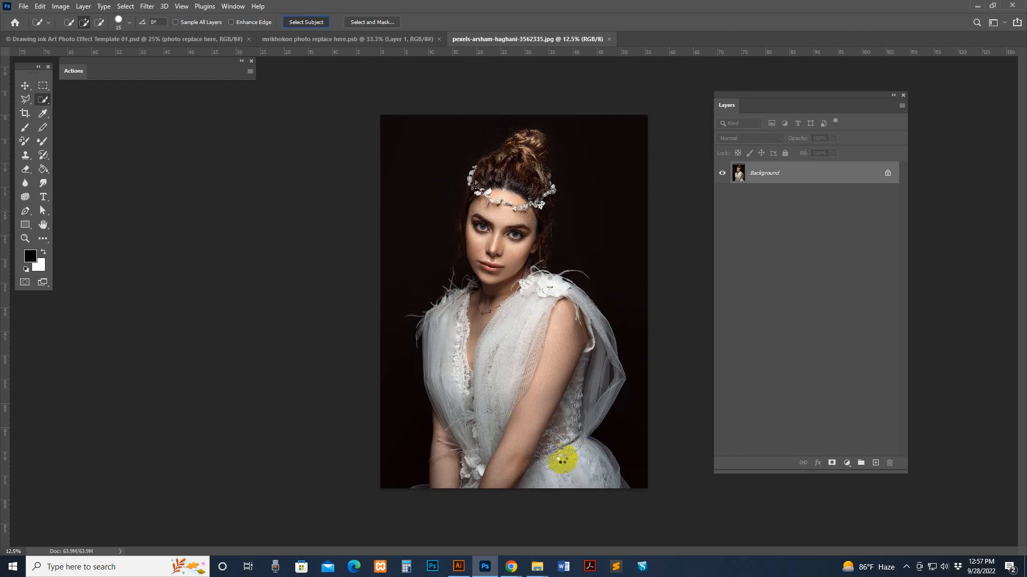
pyautogui.click(540, 182)
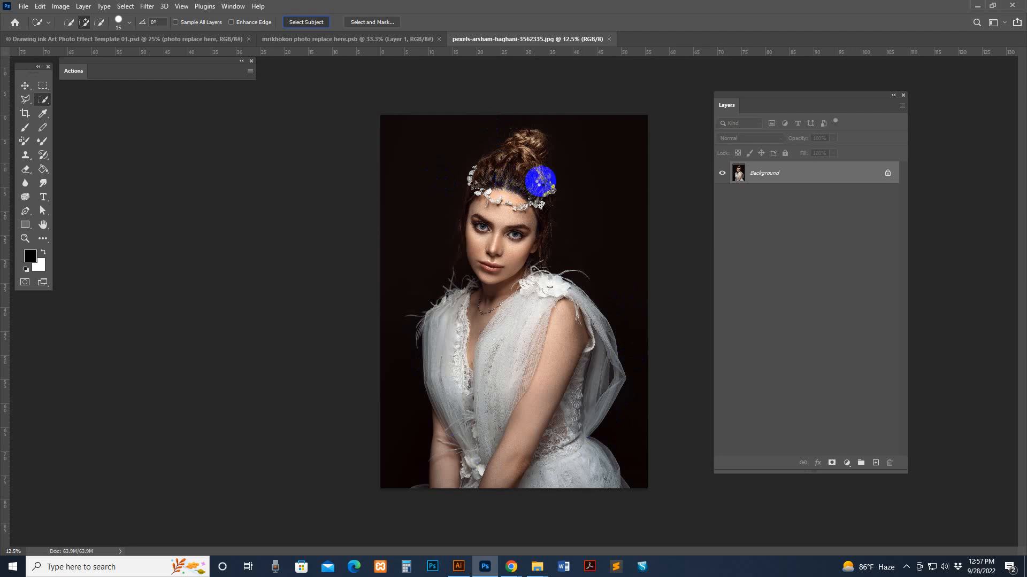
pyautogui.click(305, 21)
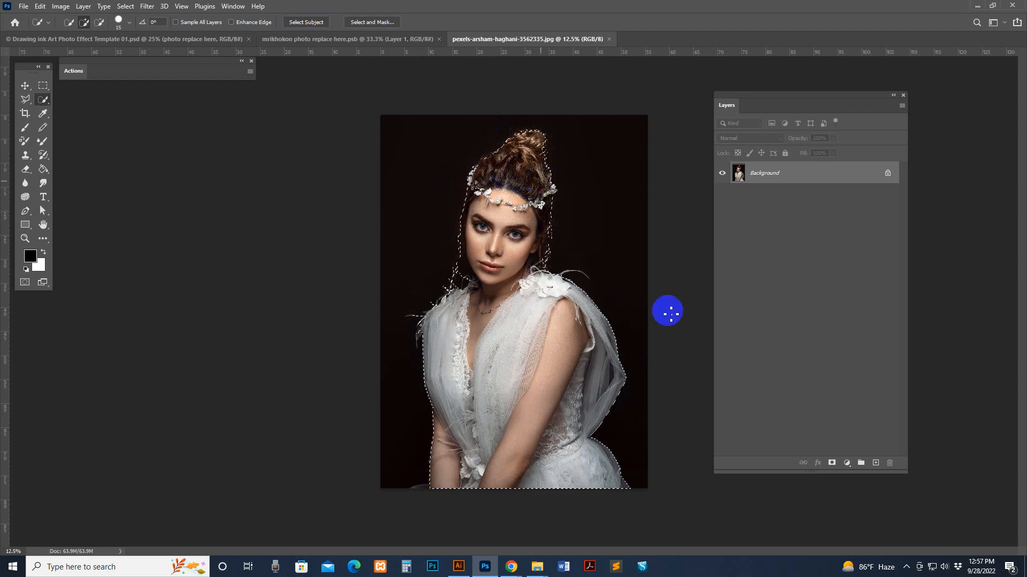
pyautogui.click(831, 463)
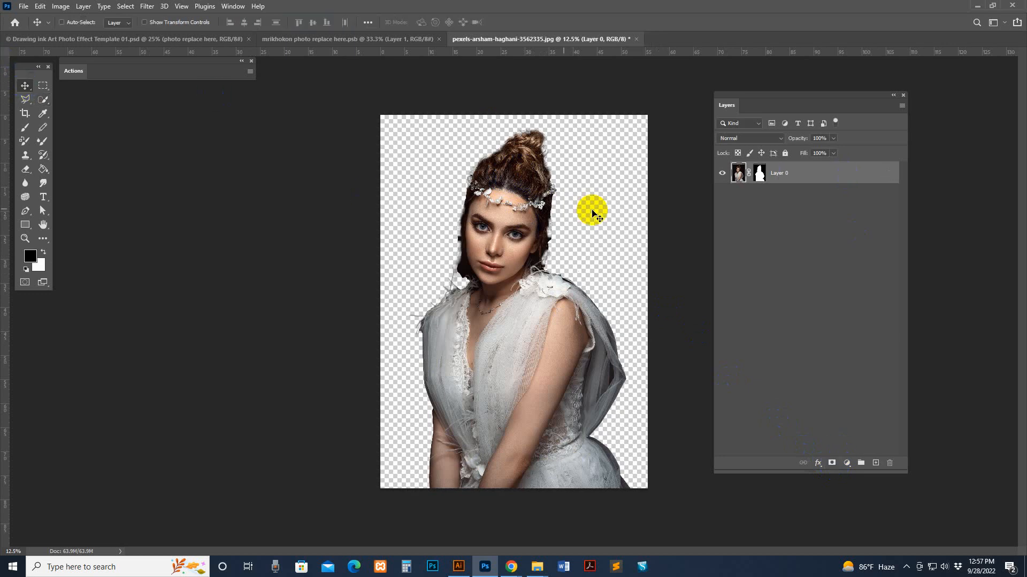
pyautogui.moveTo(592, 212); pyautogui.dragTo(494, 218)
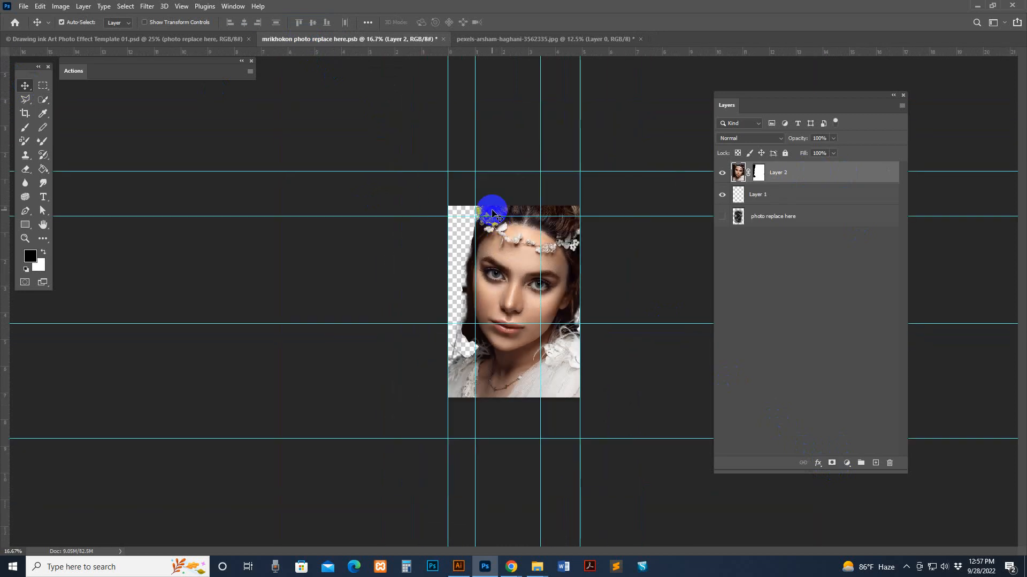
# - Scale and reposition the portrait within the placeholder frame, then save the placeholder
pyautogui.click(144, 21)
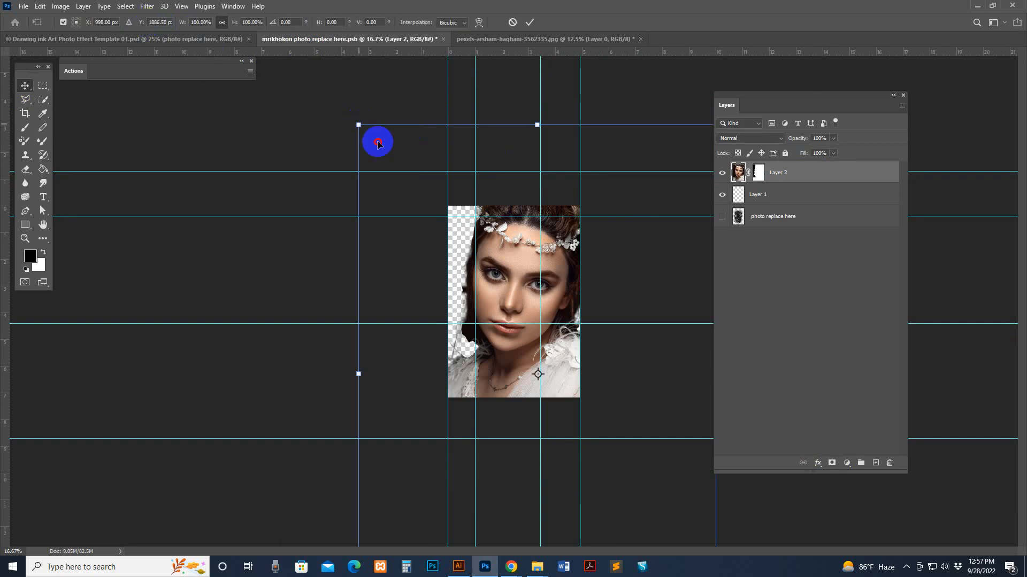
pyautogui.moveTo(358, 124); pyautogui.dragTo(383, 172)
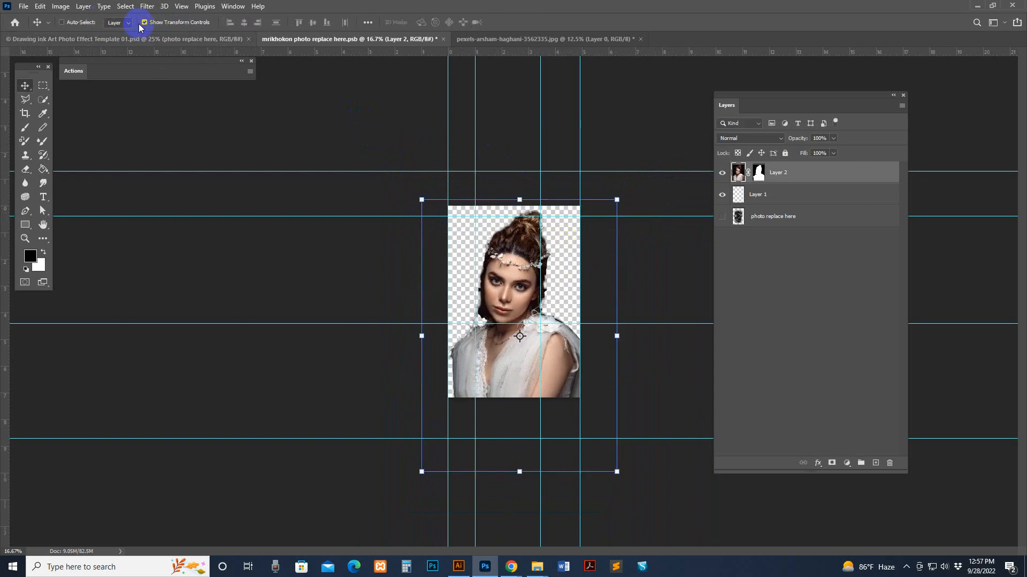
pyautogui.click(24, 6)
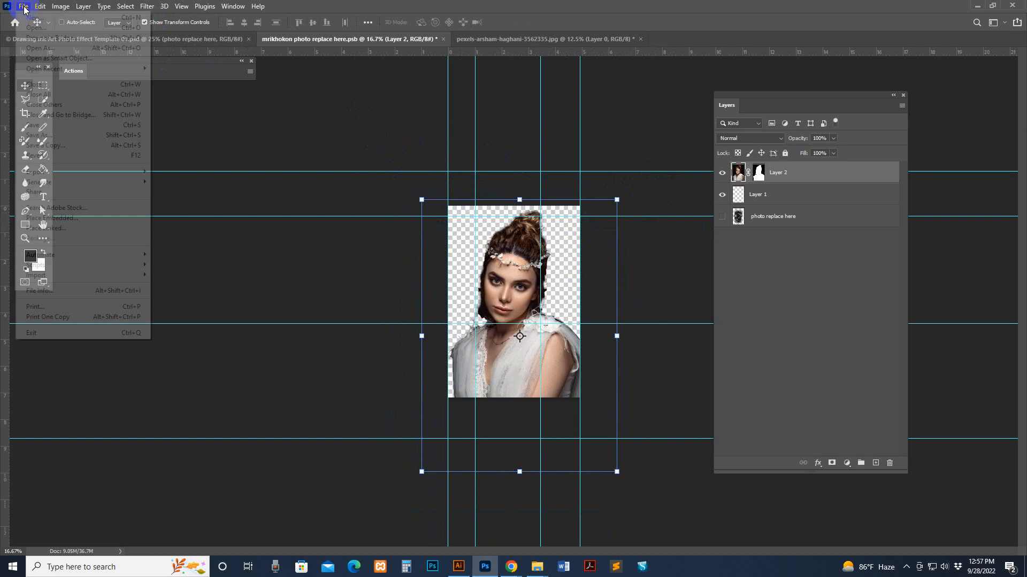
pyautogui.click(32, 124)
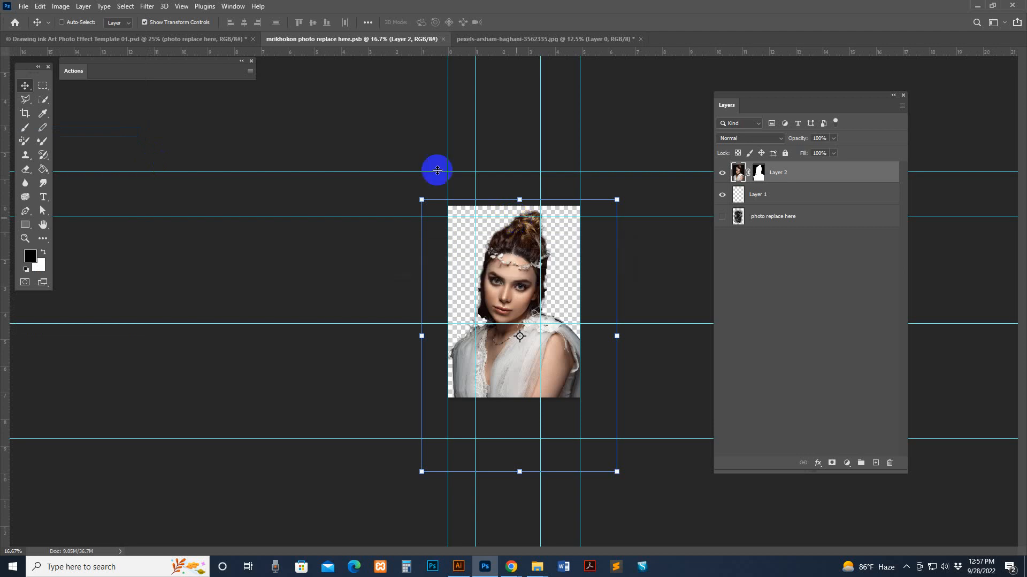
# - Return to the Template 01 document and zoom in and out on the ink-art portrait
pyautogui.click(118, 38)
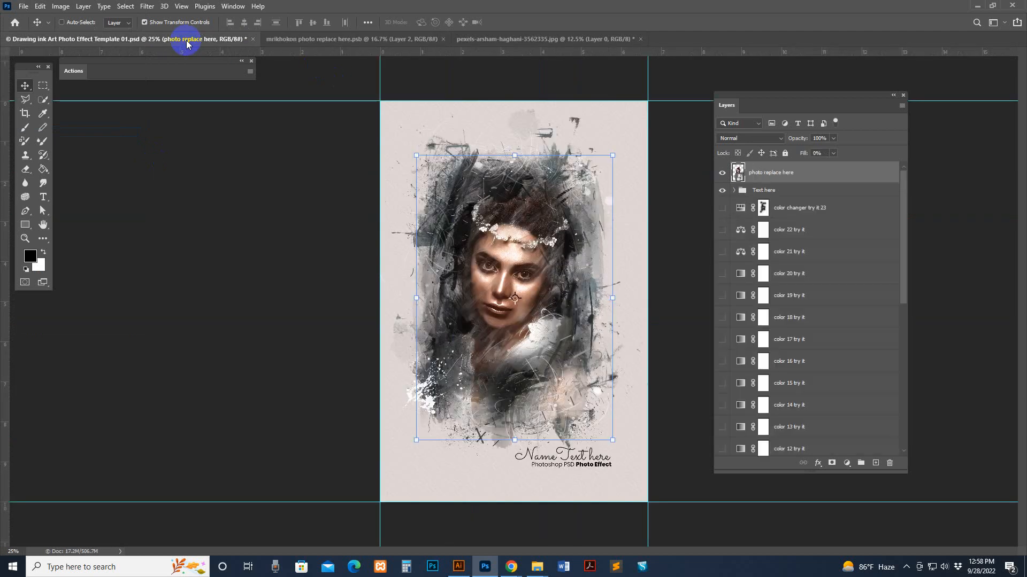
pyautogui.moveTo(146, 21)
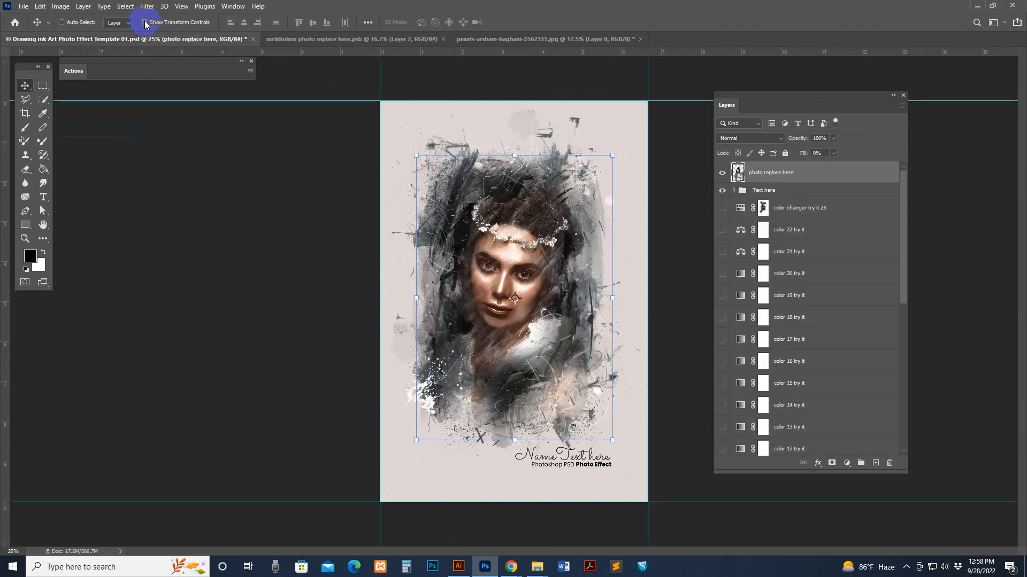
pyautogui.click(25, 239)
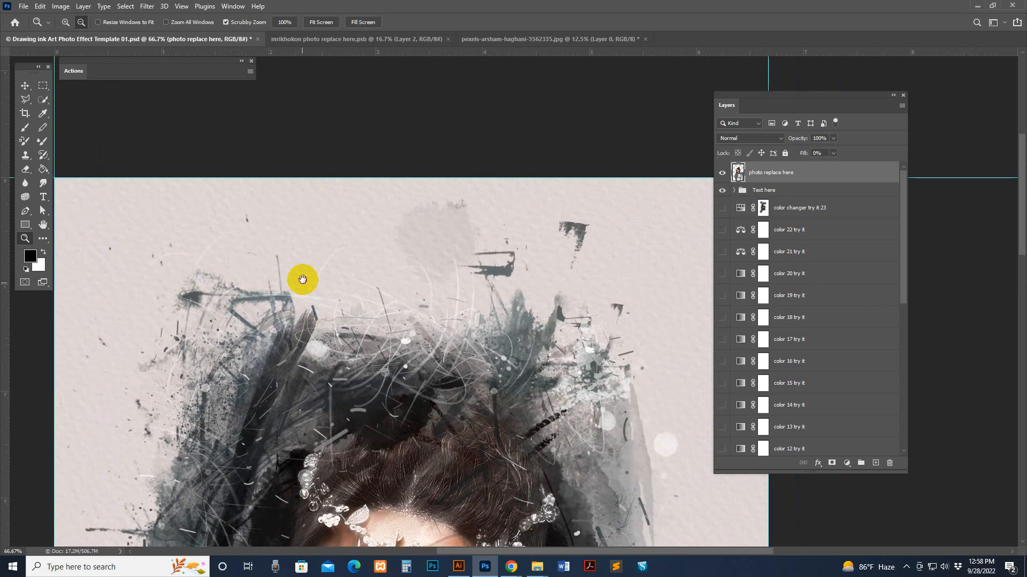
pyautogui.click(478, 306)
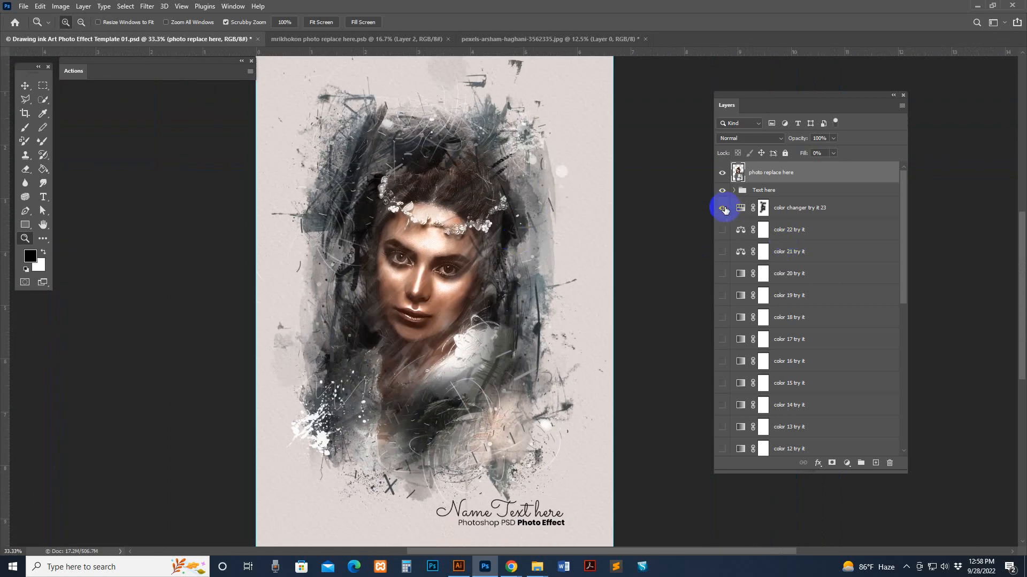
# - Toggle color variation layers 23, 22, 20, 17 and 01 to preview different looks
pyautogui.click(722, 207)
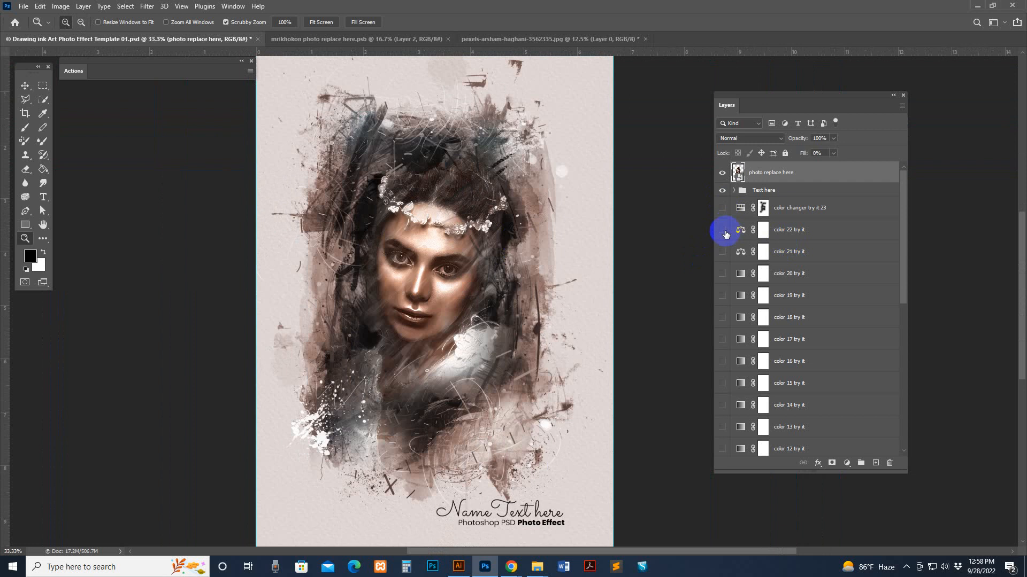
pyautogui.click(723, 230)
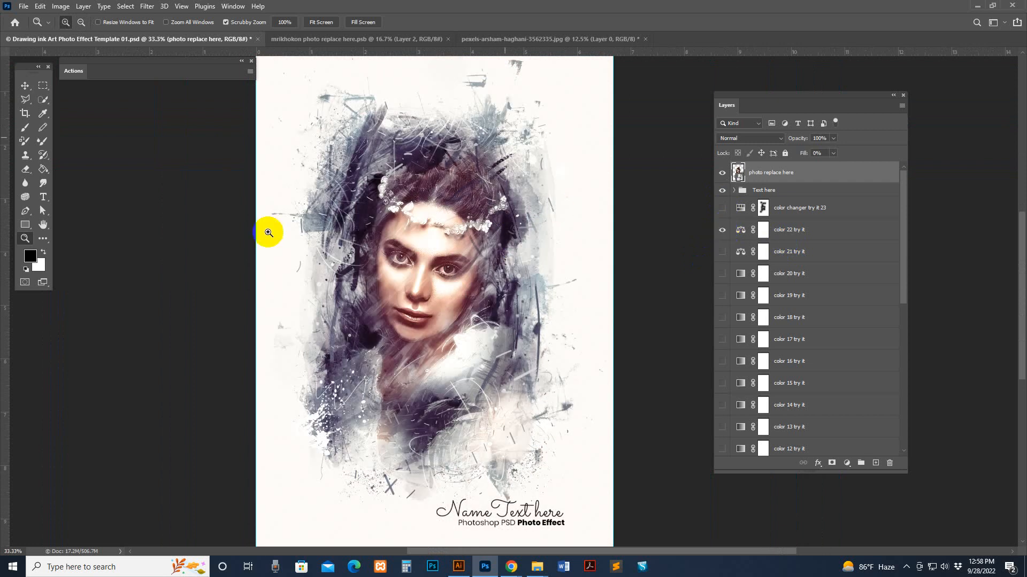
pyautogui.click(267, 233)
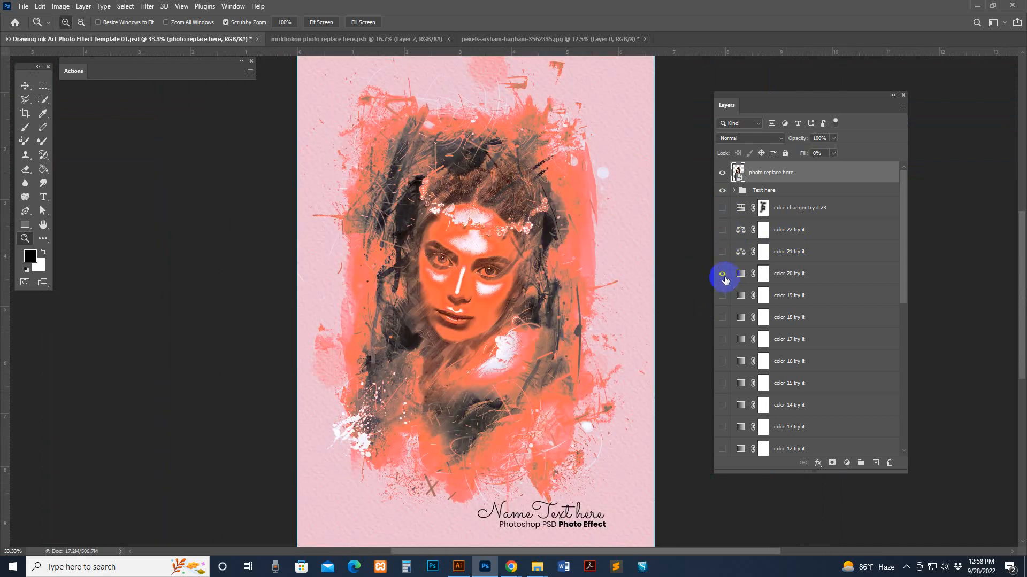
pyautogui.click(723, 274)
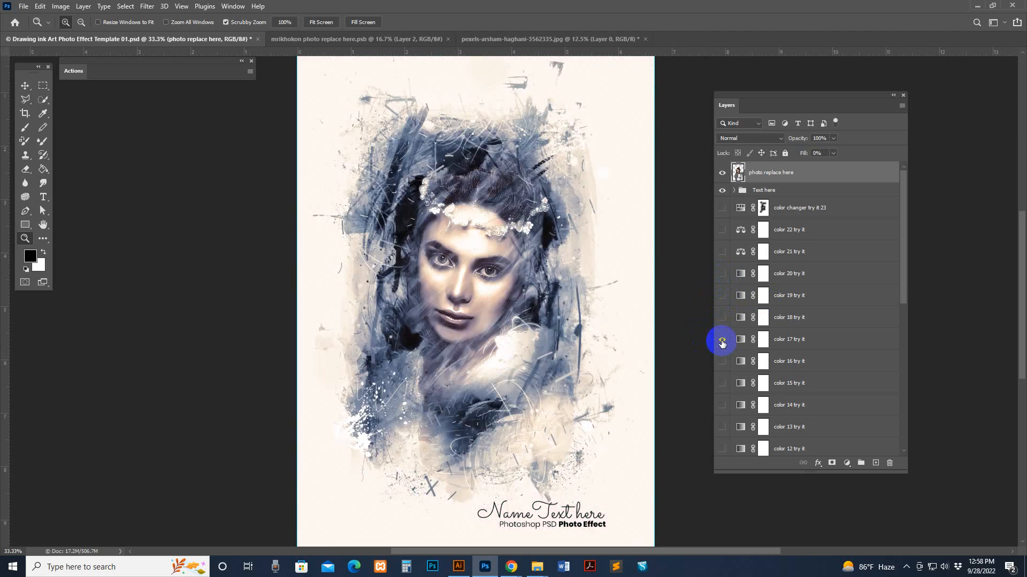
pyautogui.click(722, 365)
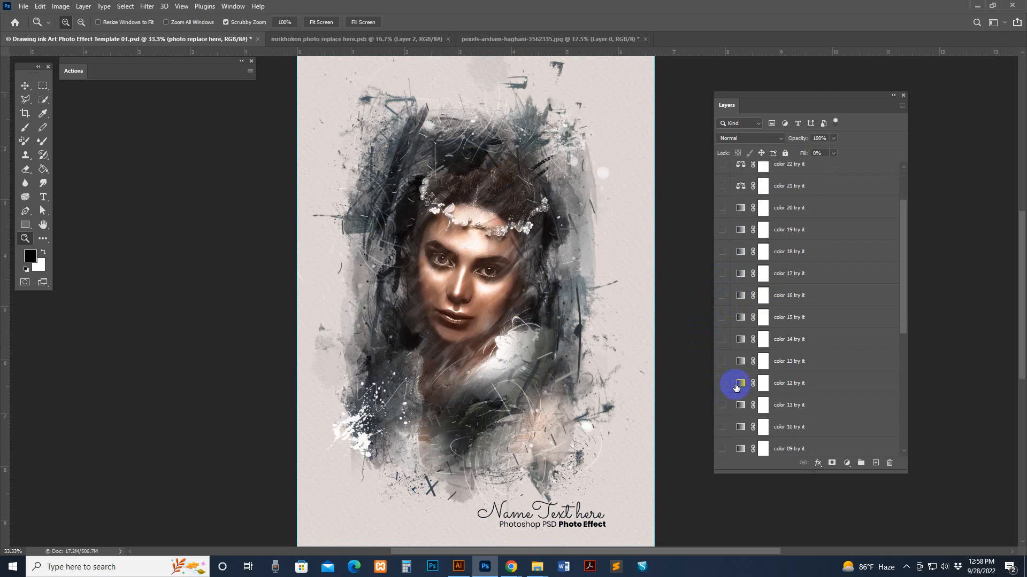
pyautogui.scroll(-3)
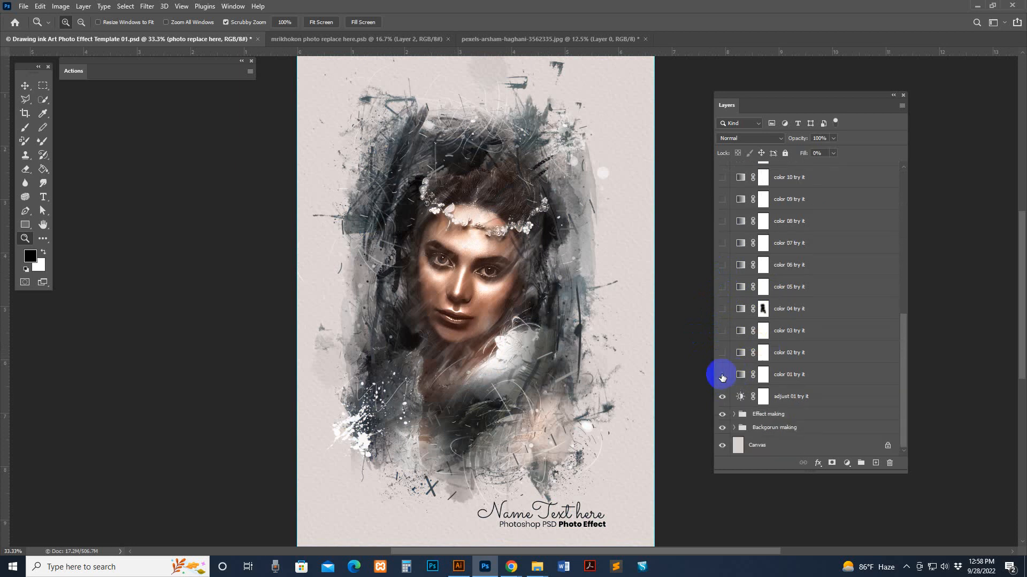
pyautogui.click(721, 374)
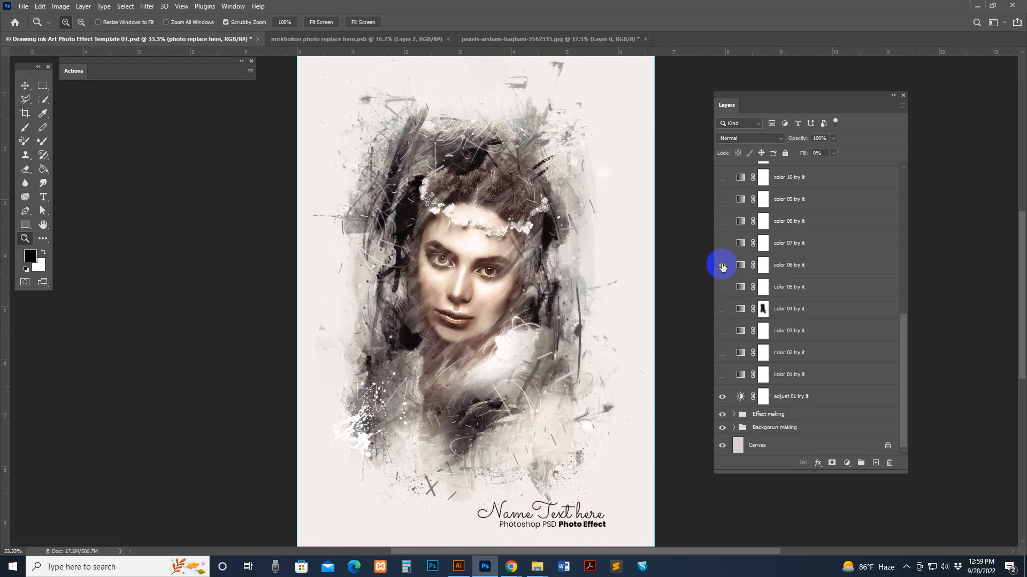
pyautogui.moveTo(723, 266)
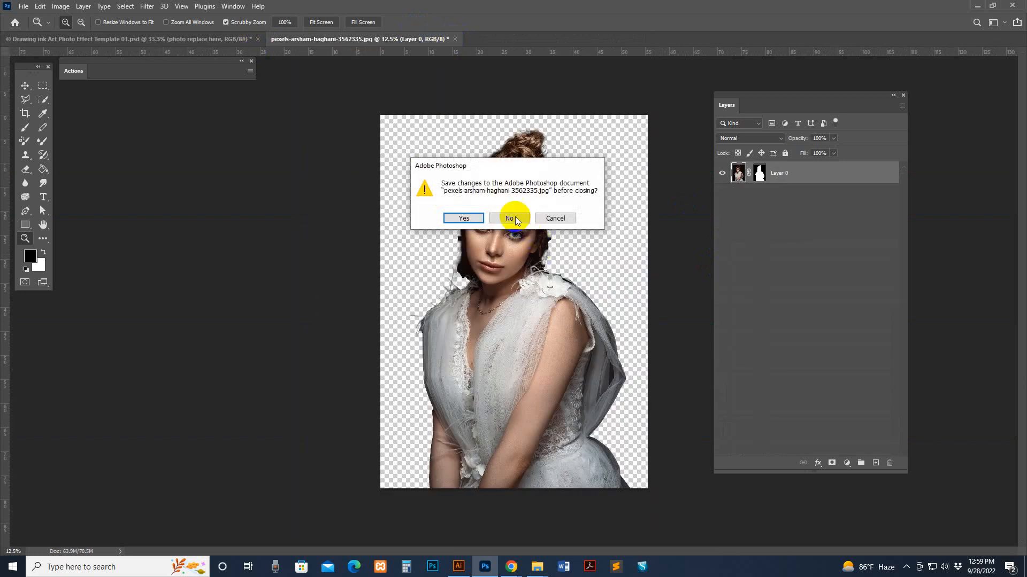
# - Close the portrait photo without saving and open Template 02.psd
pyautogui.click(509, 218)
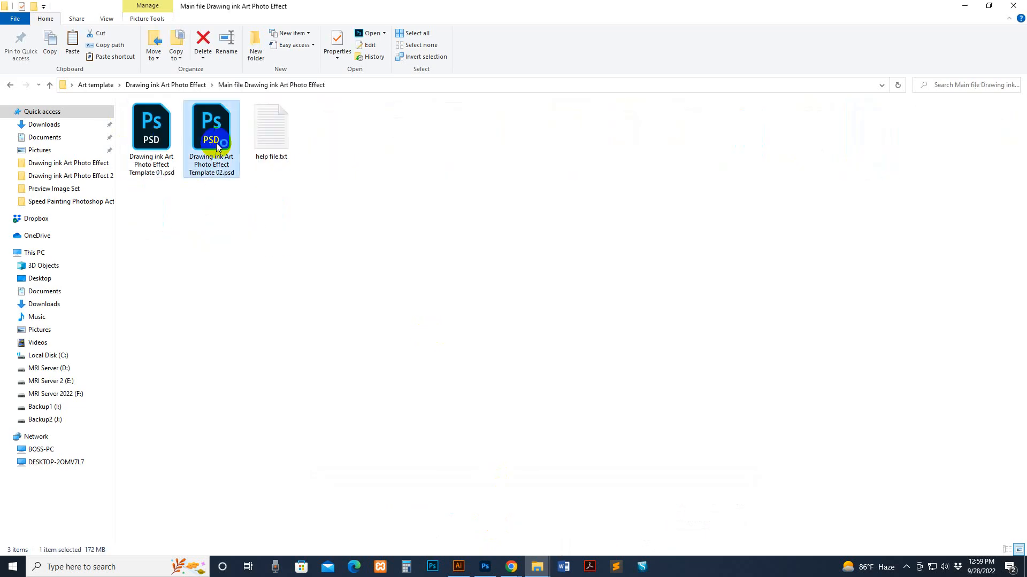
pyautogui.doubleClick(211, 127)
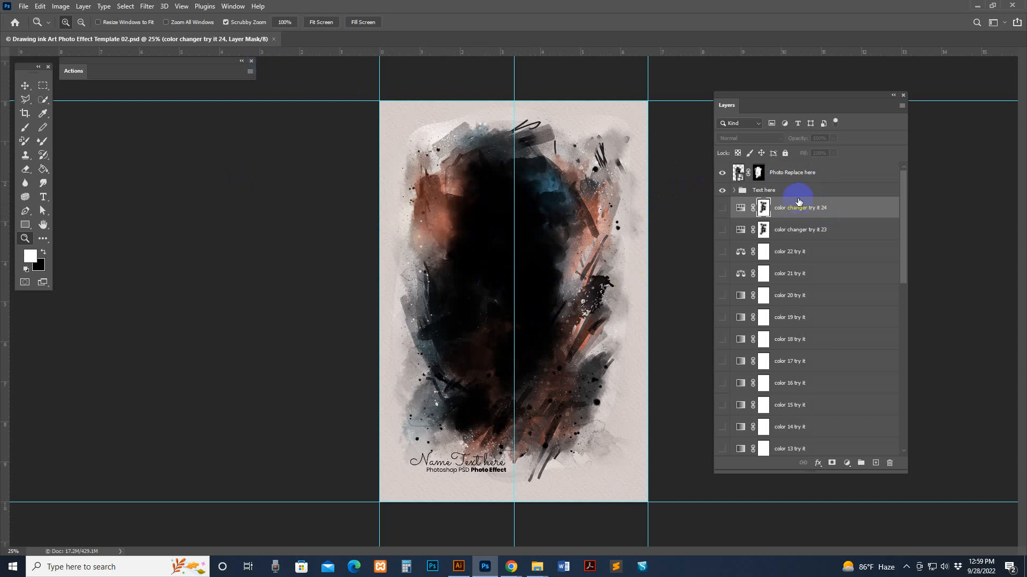
# - Select Template 02's Photo Replace here and Text here layers, then bring in the new portrait photo
pyautogui.click(792, 172)
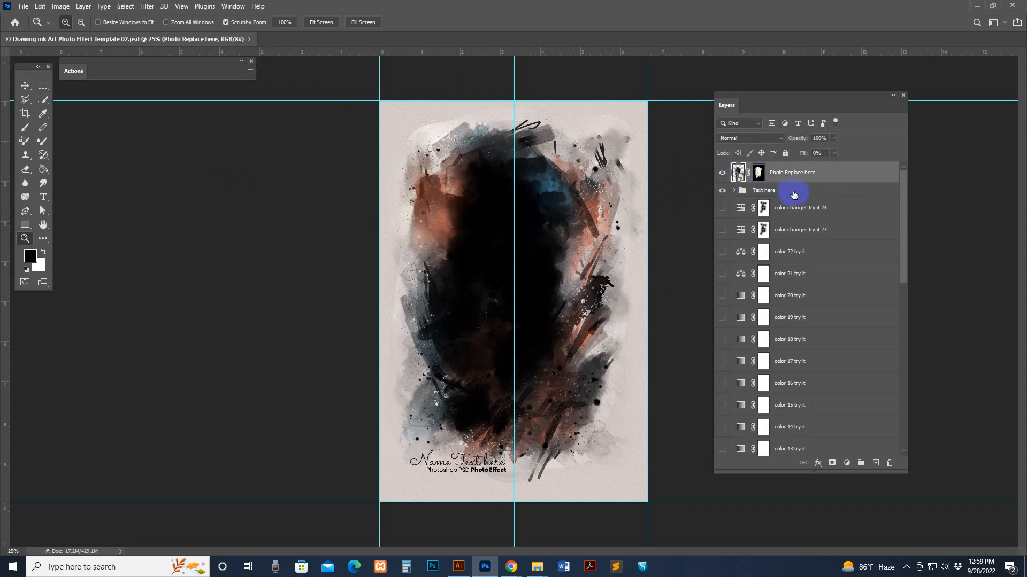
pyautogui.click(763, 190)
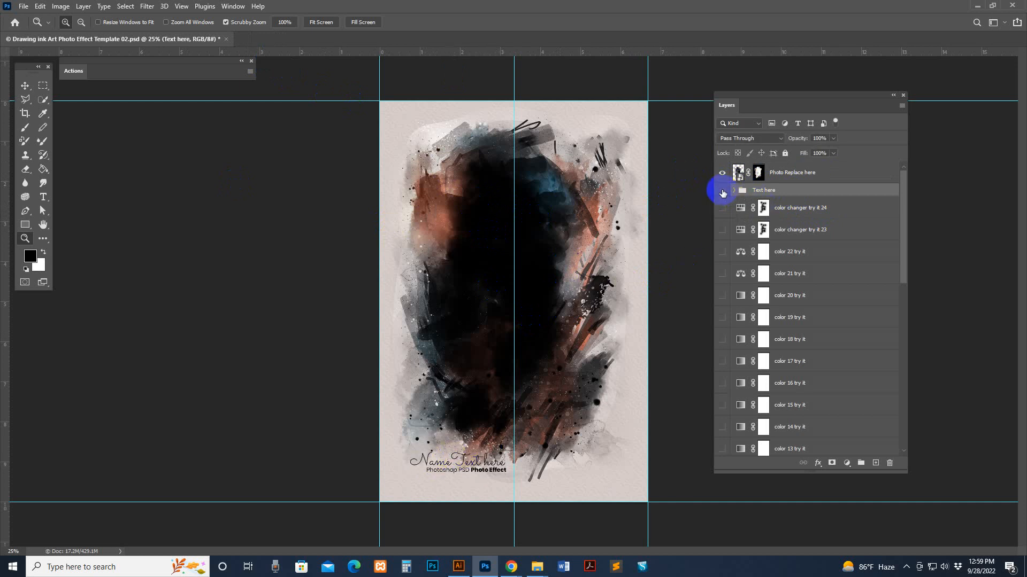
pyautogui.click(734, 190)
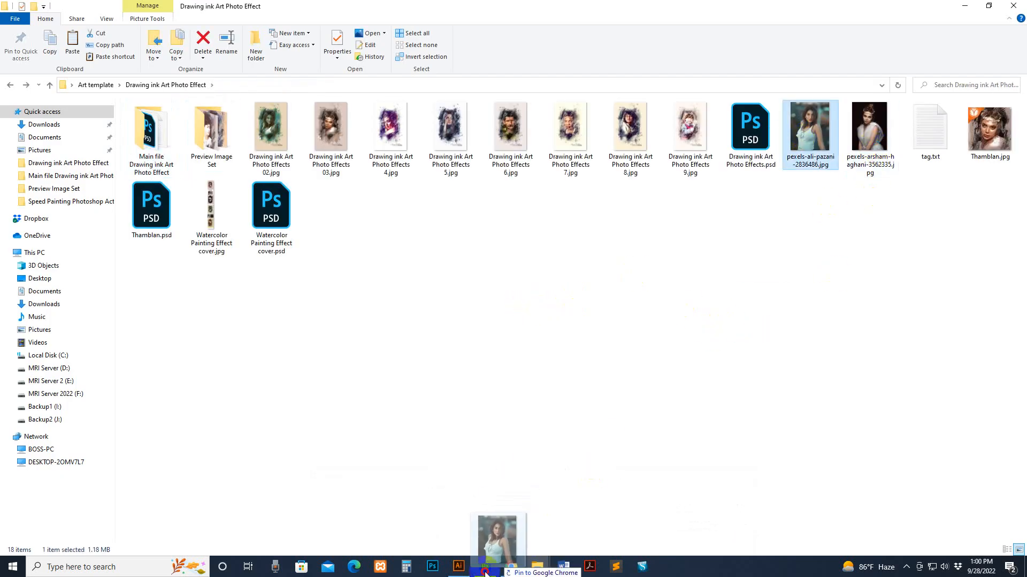
pyautogui.click(484, 567)
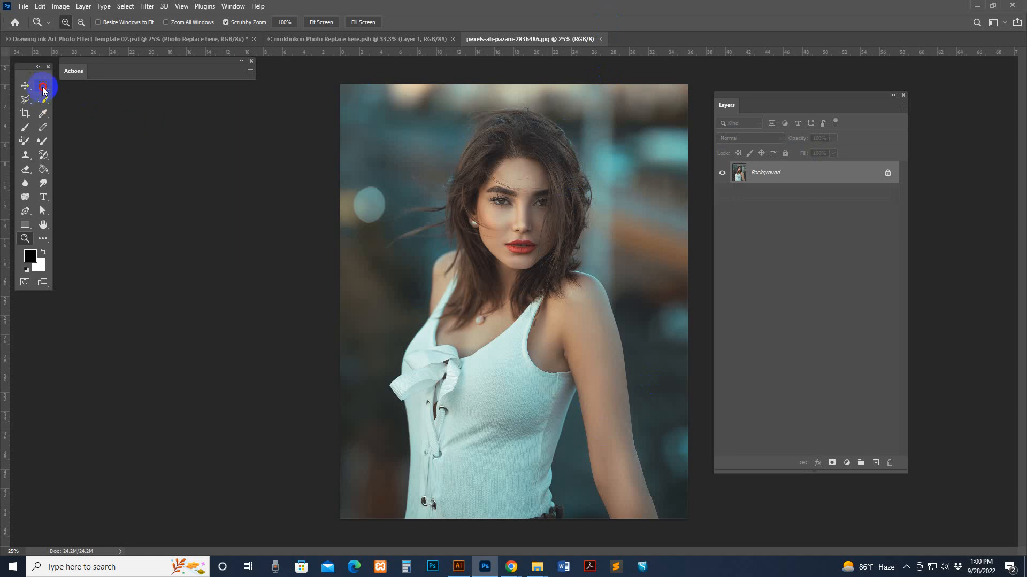
# - Copy the new woman's portrait and position it within the placeholder
pyautogui.click(43, 86)
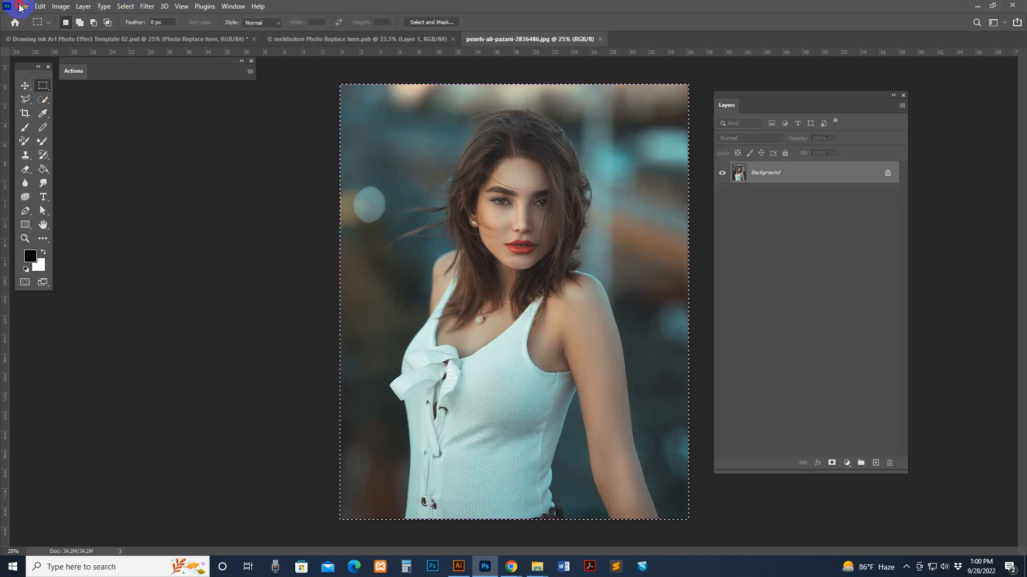
pyautogui.click(40, 6)
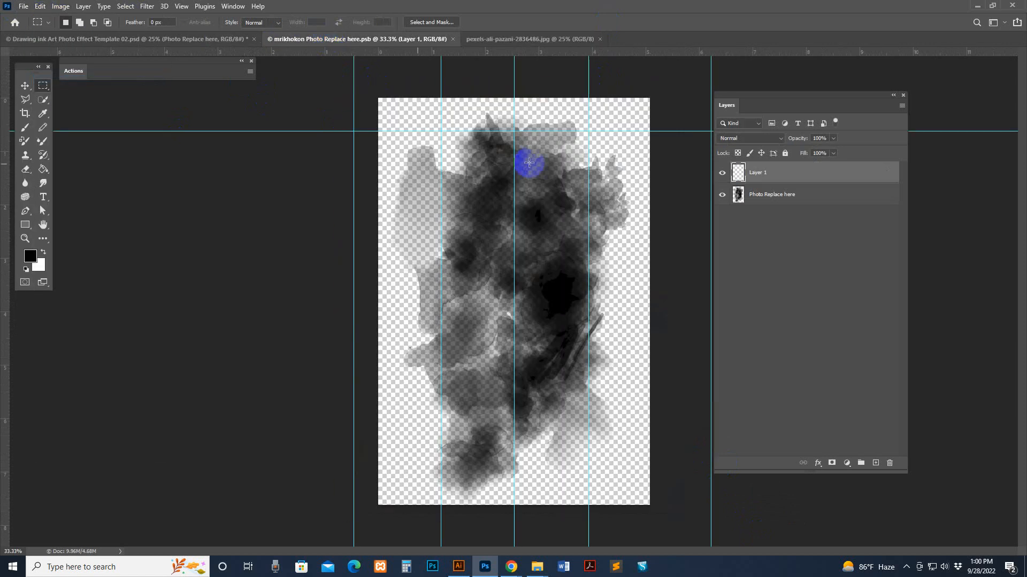
pyautogui.moveTo(230, 61)
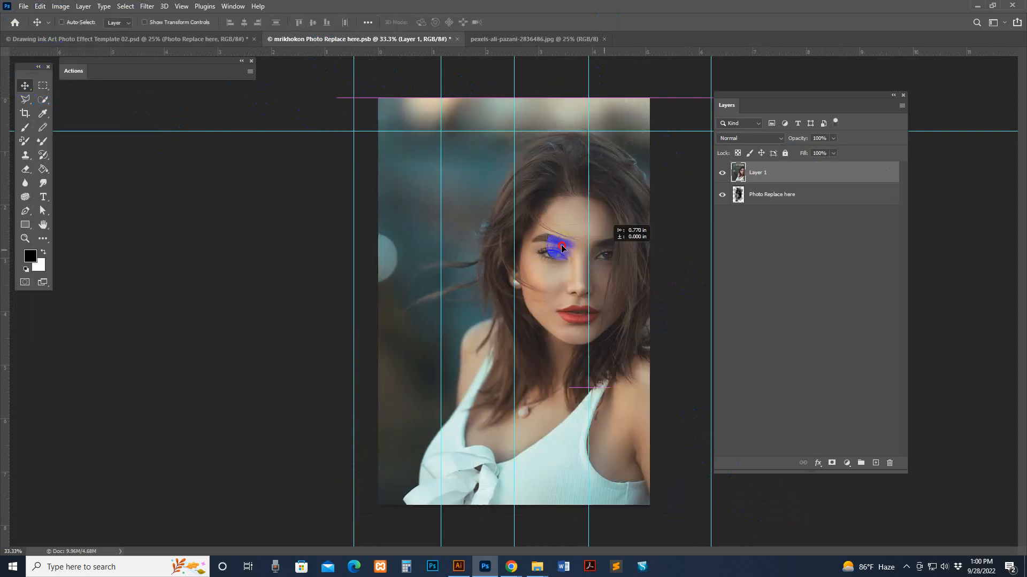
pyautogui.moveTo(560, 247); pyautogui.dragTo(553, 164)
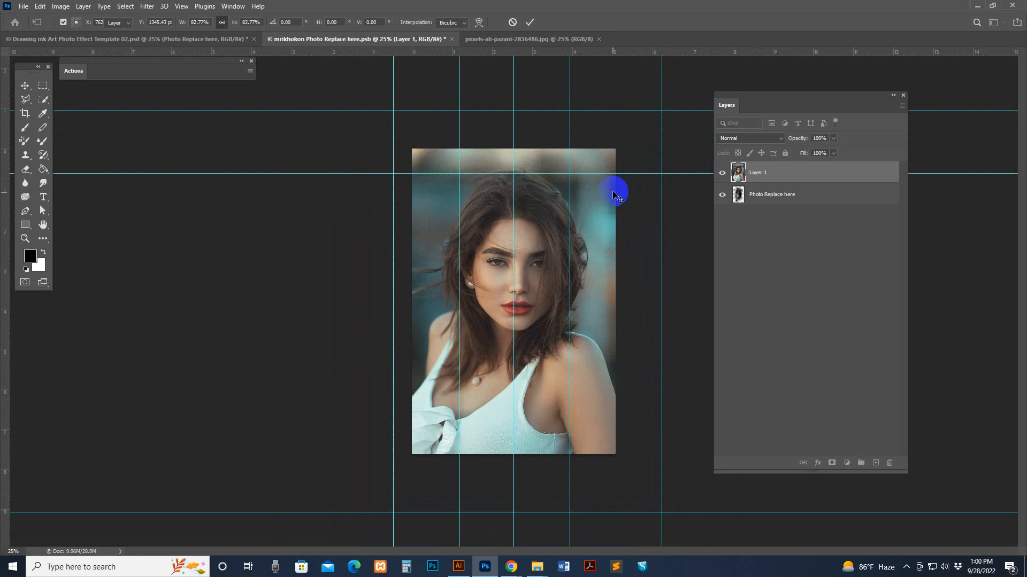
# - Save the Photo Replace here smart object with the new portrait
pyautogui.click(23, 5)
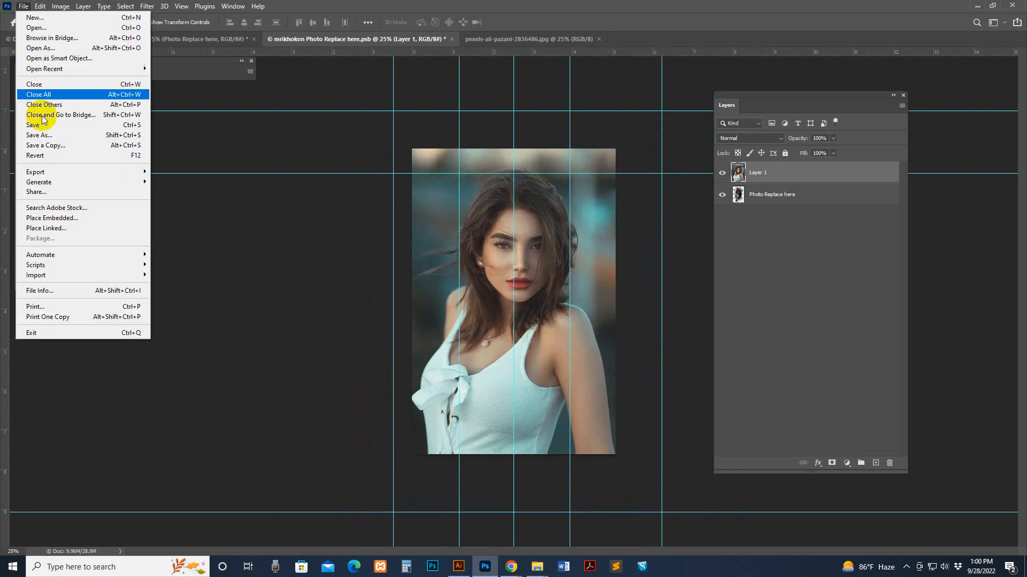
pyautogui.click(33, 124)
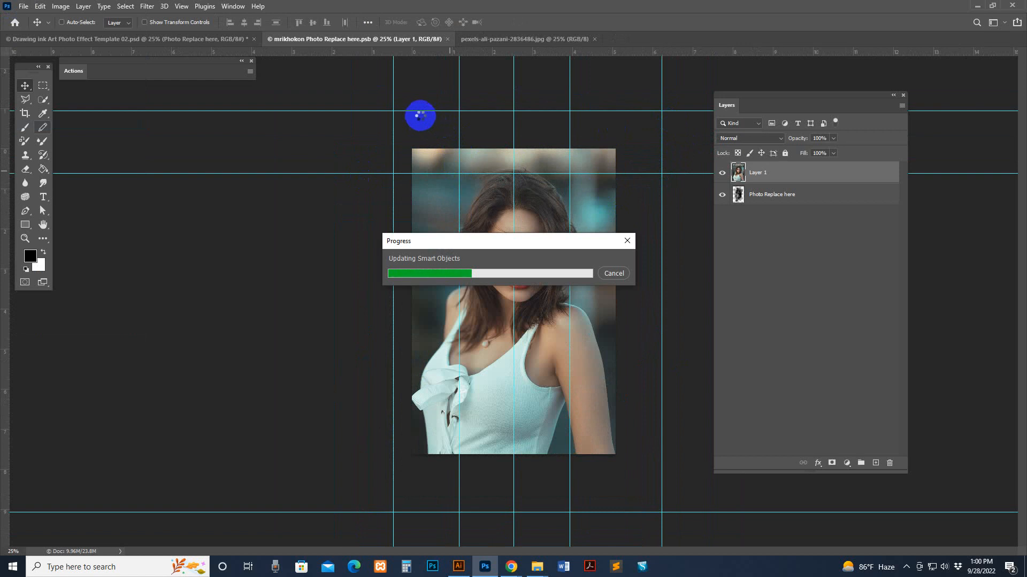
pyautogui.moveTo(430, 102)
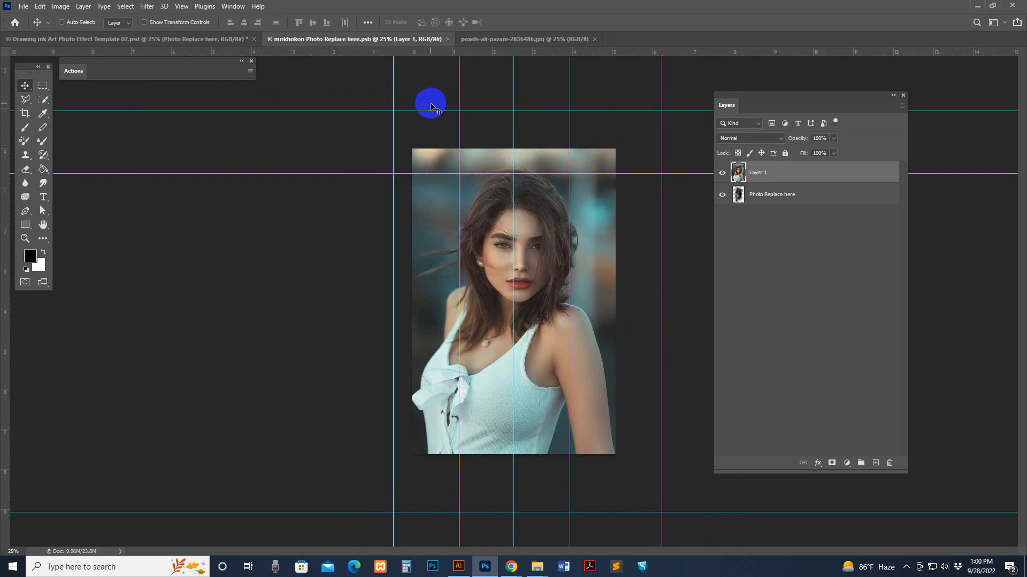
pyautogui.click(124, 40)
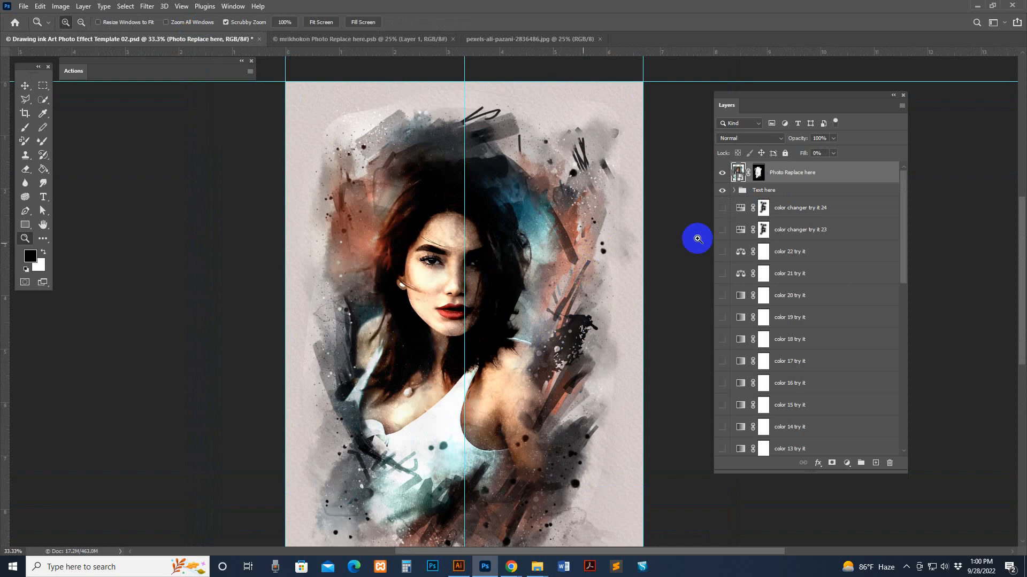
# - Turn on color changer try it 24 to give the portrait a cool blue tint
pyautogui.click(799, 207)
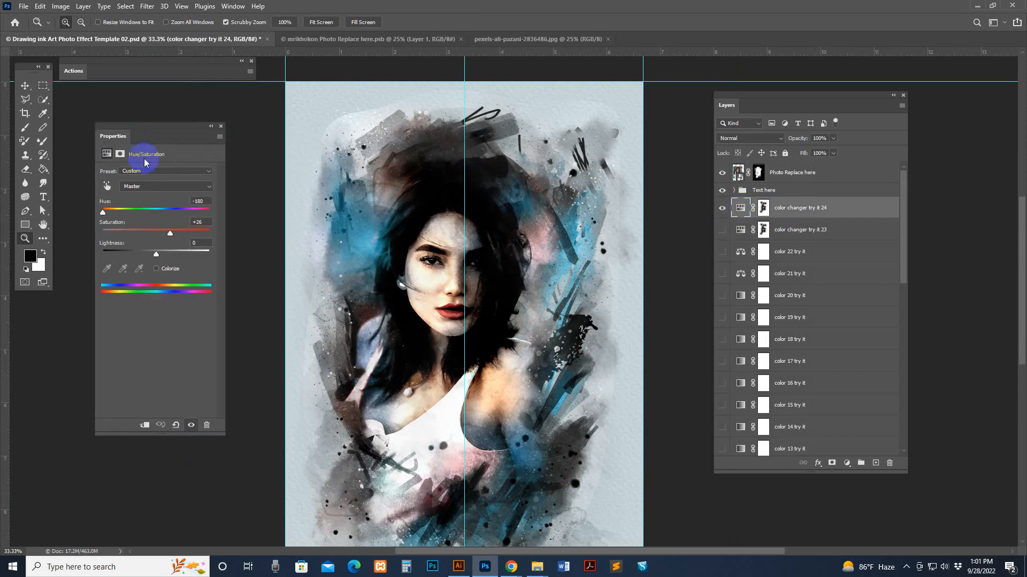
# - Drag color changer try it 24's Hue through red and green, then fine-tune it
pyautogui.moveTo(103, 212); pyautogui.dragTo(148, 212)
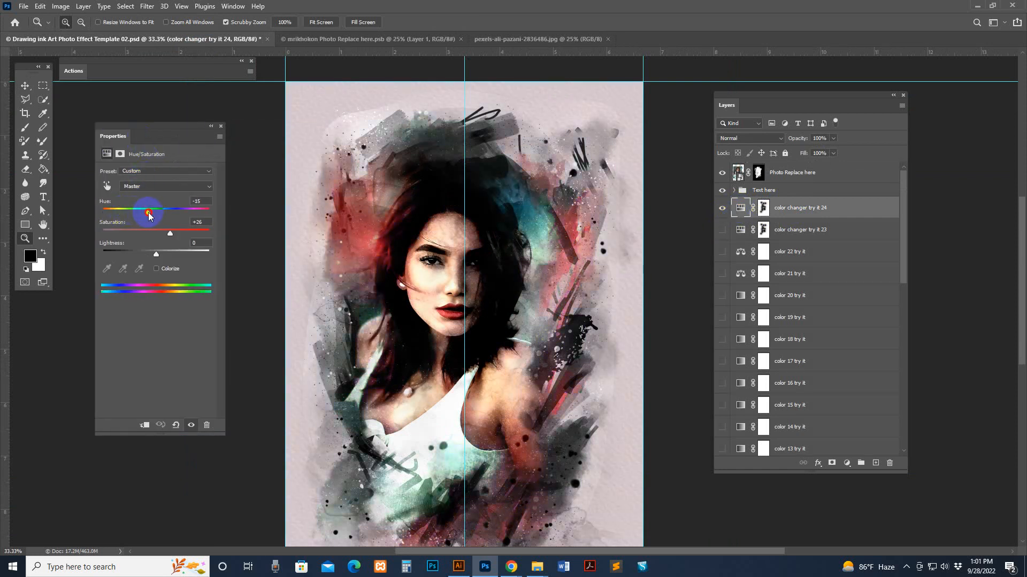
pyautogui.moveTo(147, 214); pyautogui.dragTo(192, 214)
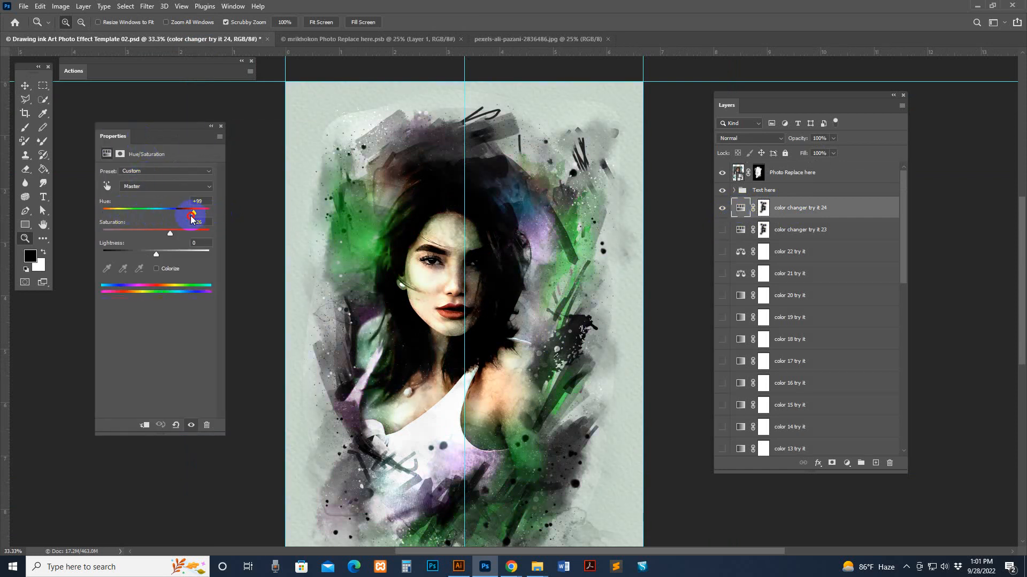
pyautogui.moveTo(190, 216); pyautogui.dragTo(131, 221)
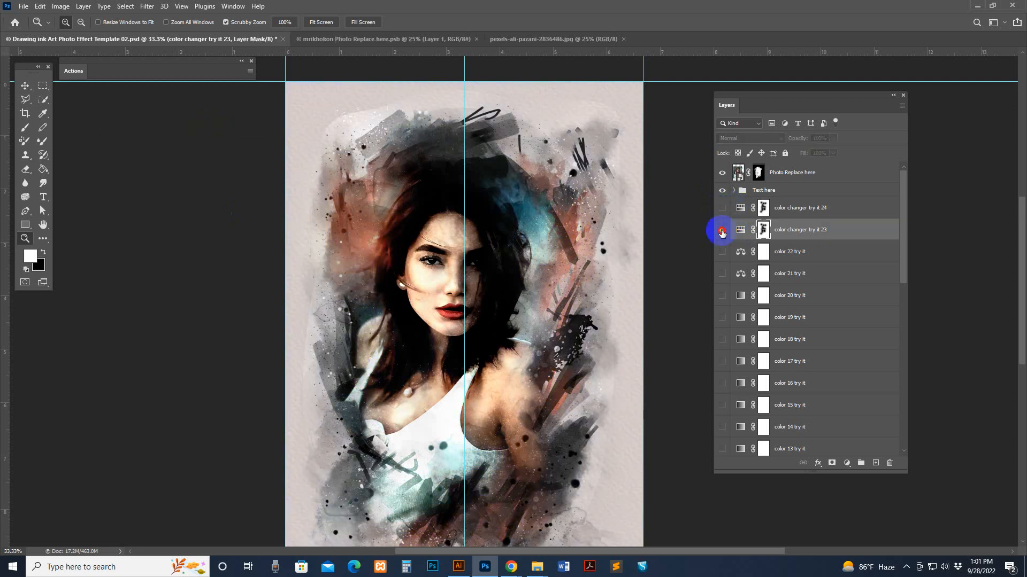
# - Switch to color changer try it 23 and settle its hue on pink-red
pyautogui.click(723, 231)
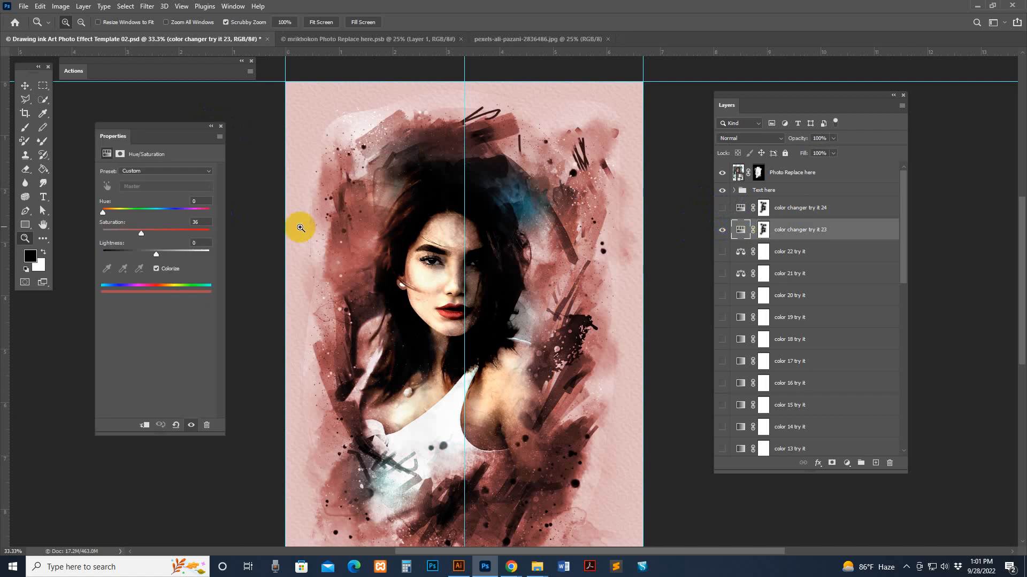
pyautogui.moveTo(102, 211); pyautogui.dragTo(126, 210)
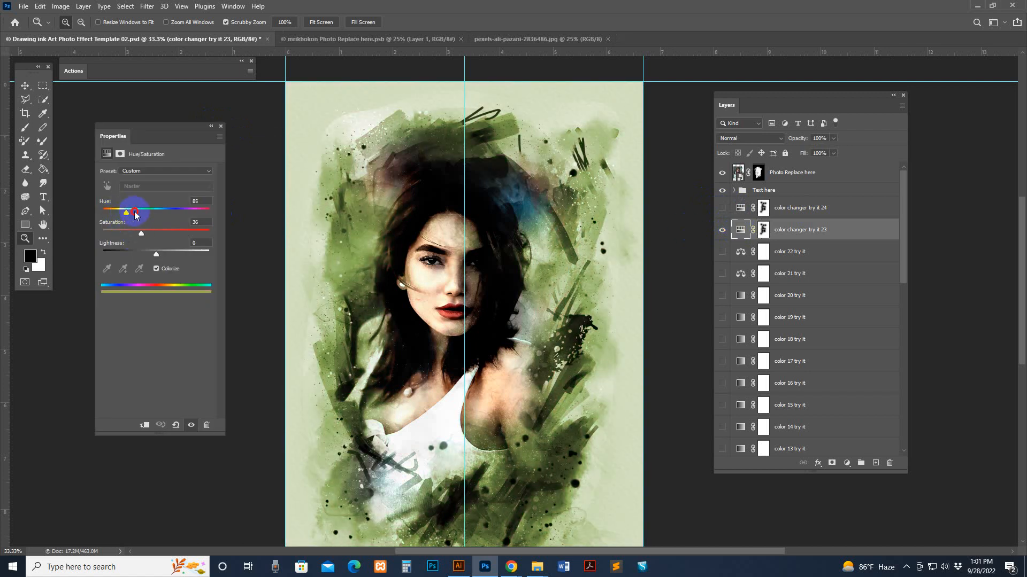
pyautogui.moveTo(134, 209); pyautogui.dragTo(196, 210)
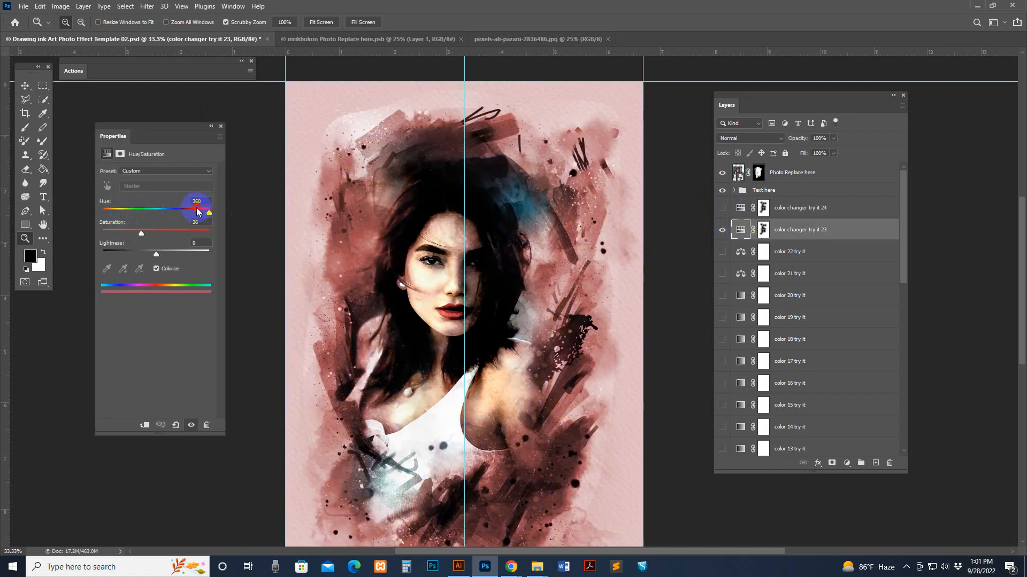
pyautogui.moveTo(196, 212); pyautogui.dragTo(137, 212)
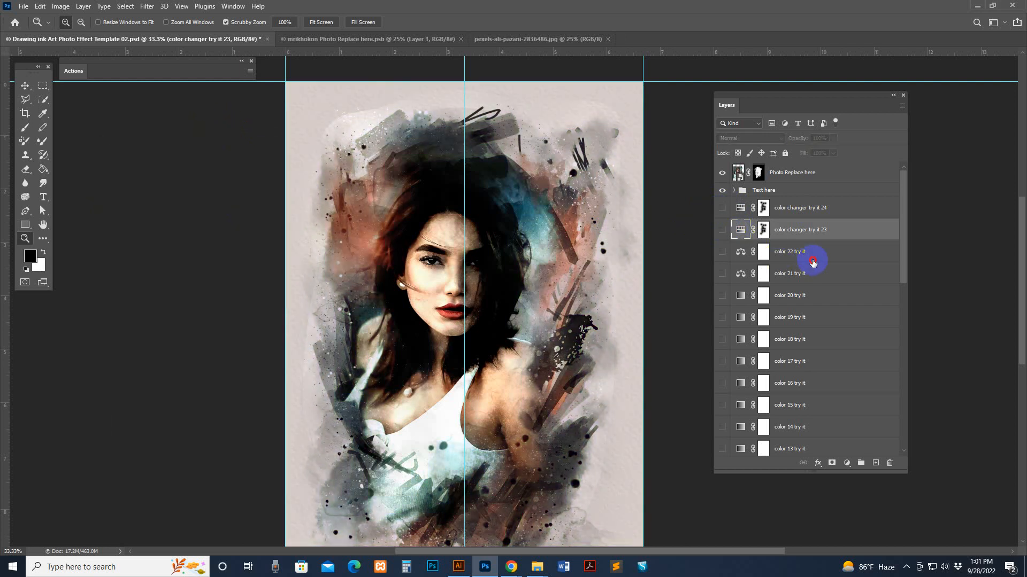
# - Preview another color variation, switch it off, and show the pexels-ali-pazani photo
pyautogui.click(723, 252)
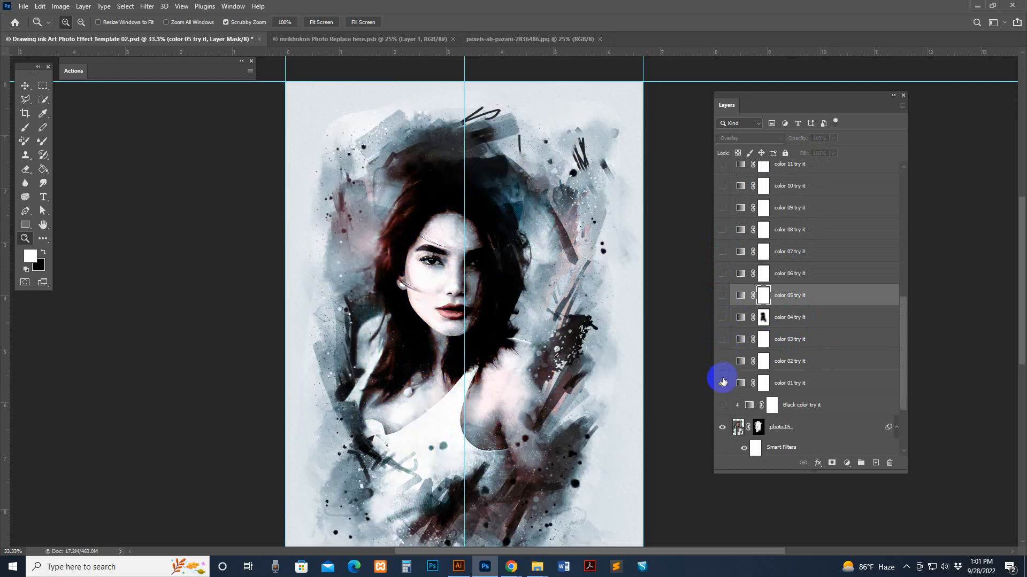
pyautogui.click(722, 361)
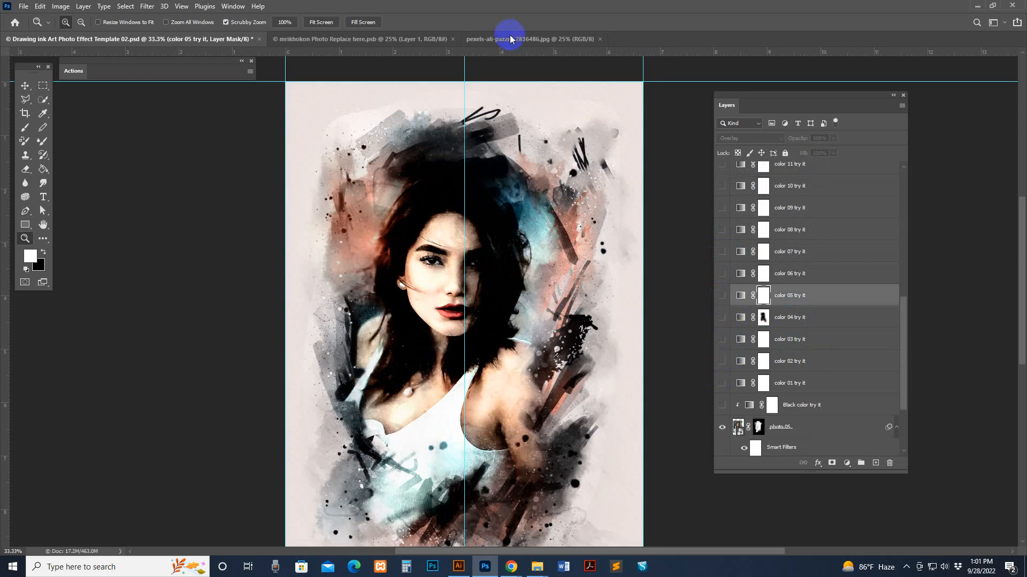
pyautogui.click(531, 39)
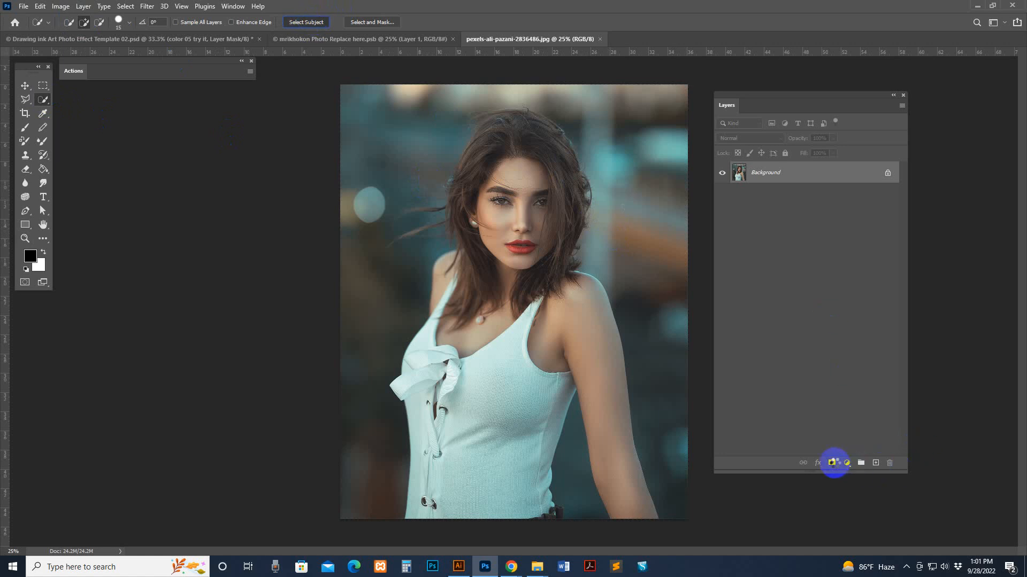
# - Select the woman with Select Subject and add a layer mask hiding the background
pyautogui.click(306, 22)
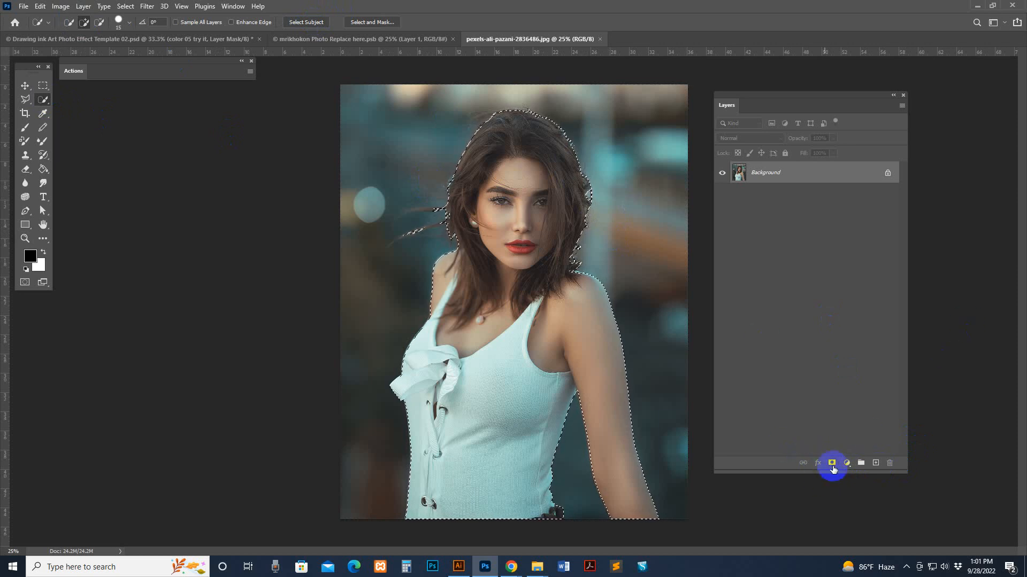
pyautogui.click(831, 463)
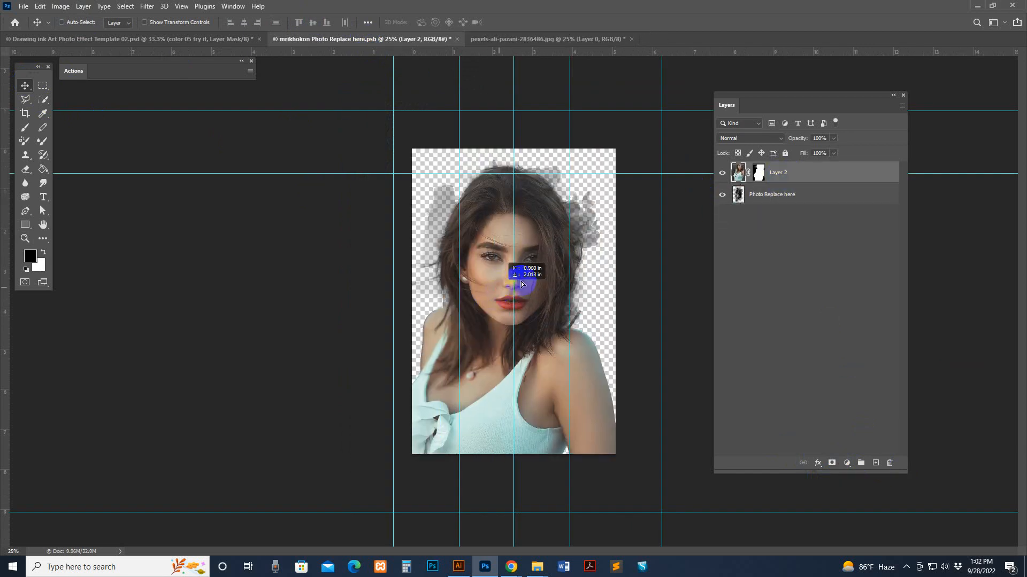
# - Transform the cut-out woman into place and save the replacement smart object
pyautogui.press('ctrl+t')
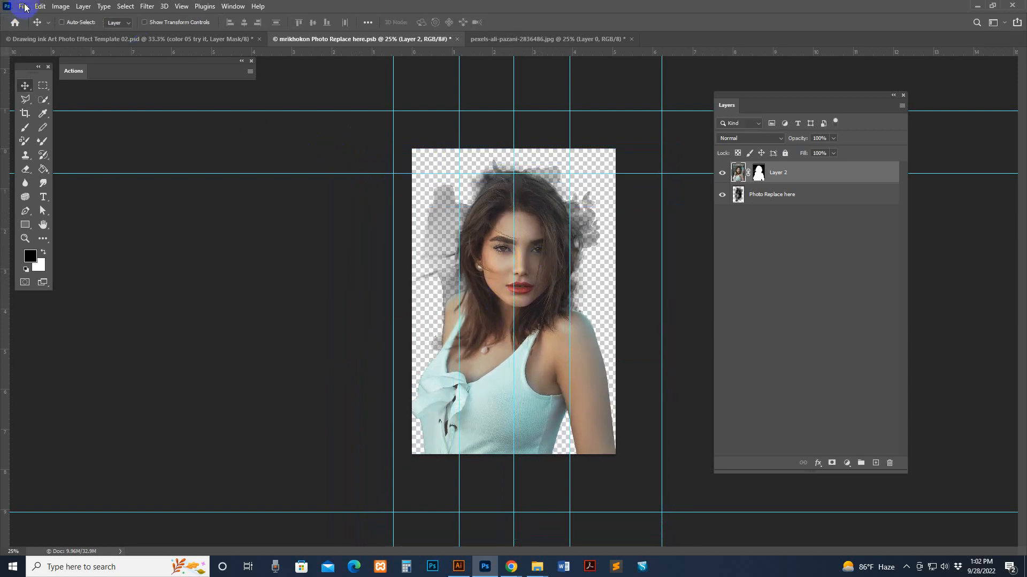
pyautogui.click(40, 6)
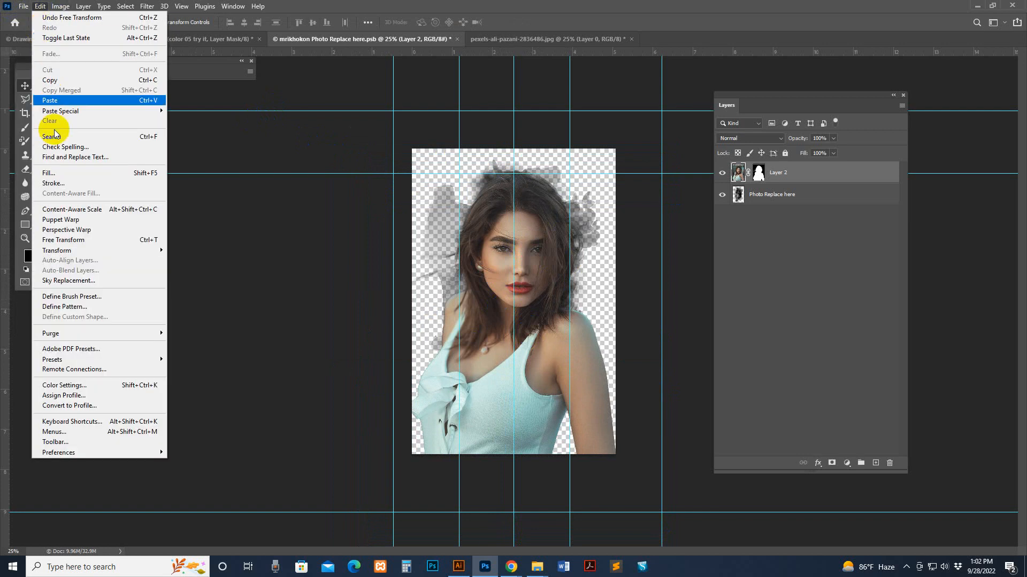
pyautogui.click(23, 6)
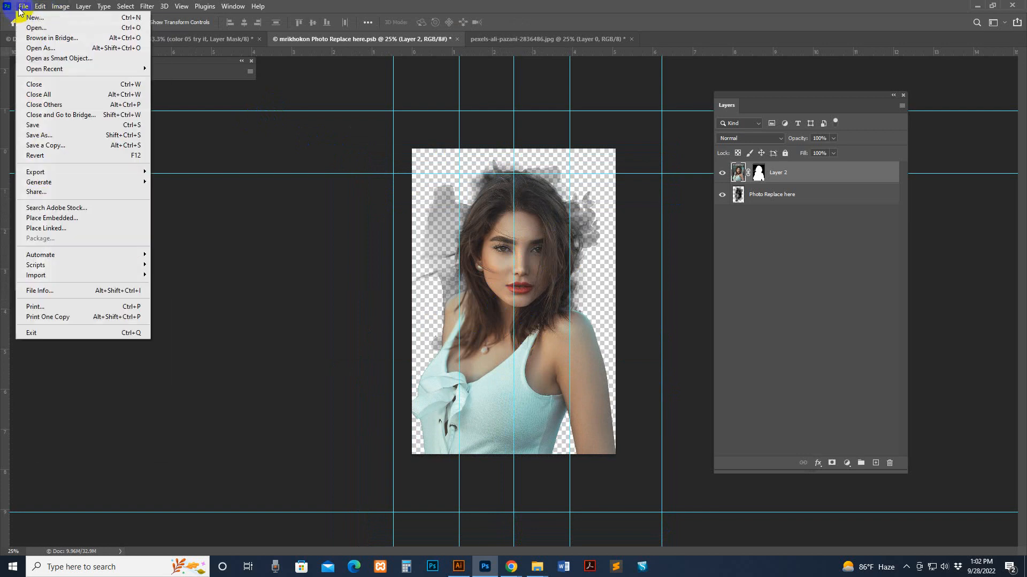
pyautogui.click(32, 124)
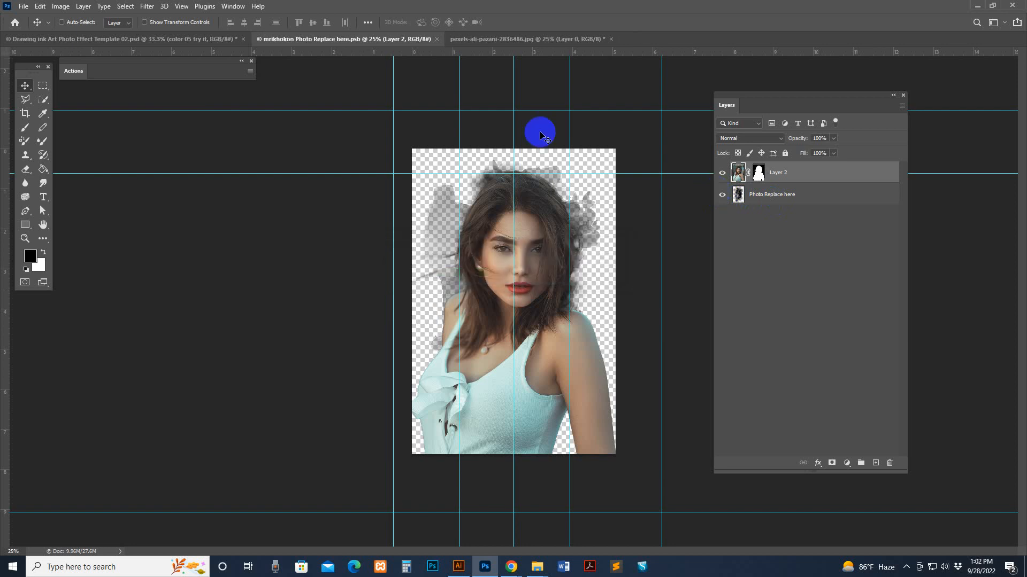
pyautogui.click(122, 38)
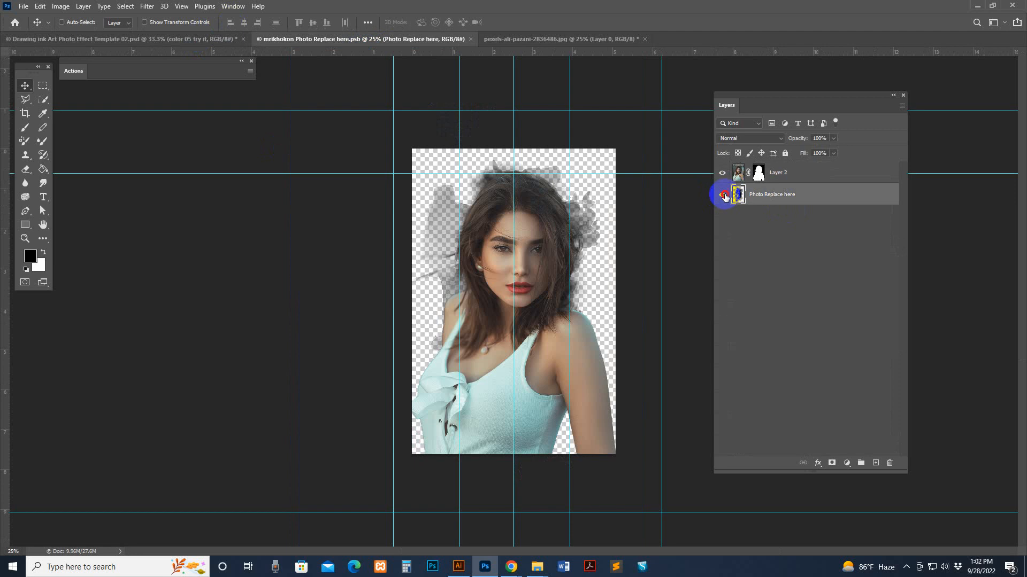
# - Hide the old Photo Replace here layer and save the smart object
pyautogui.click(23, 6)
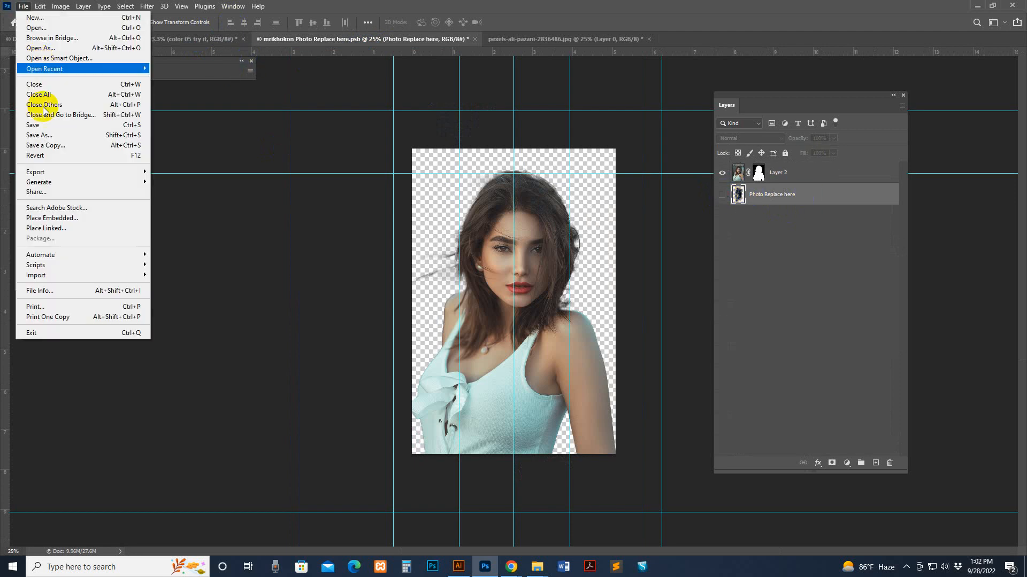
pyautogui.click(32, 125)
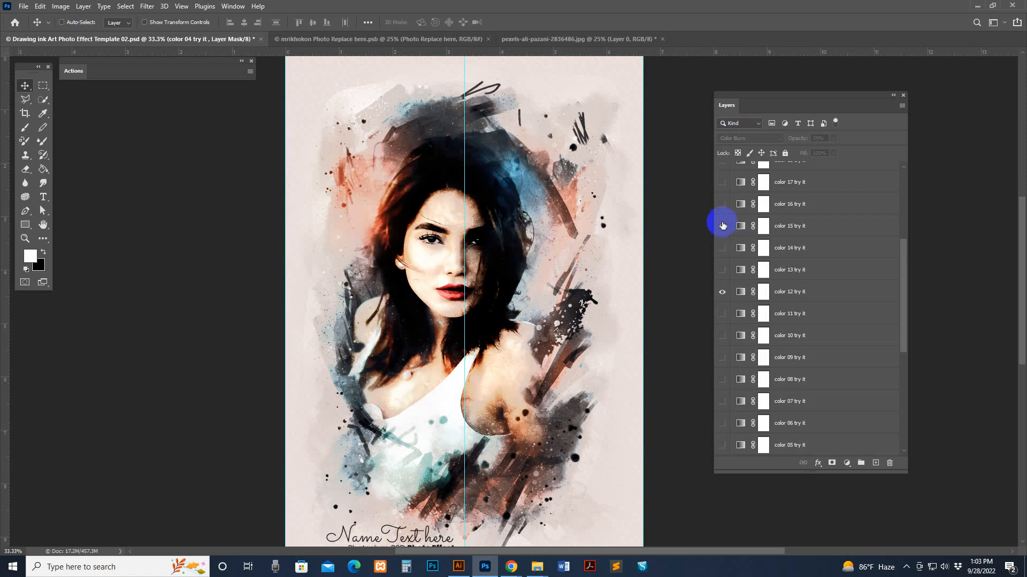
# - Preview a color try-it variation, then switch off the color 12 variation
pyautogui.click(722, 204)
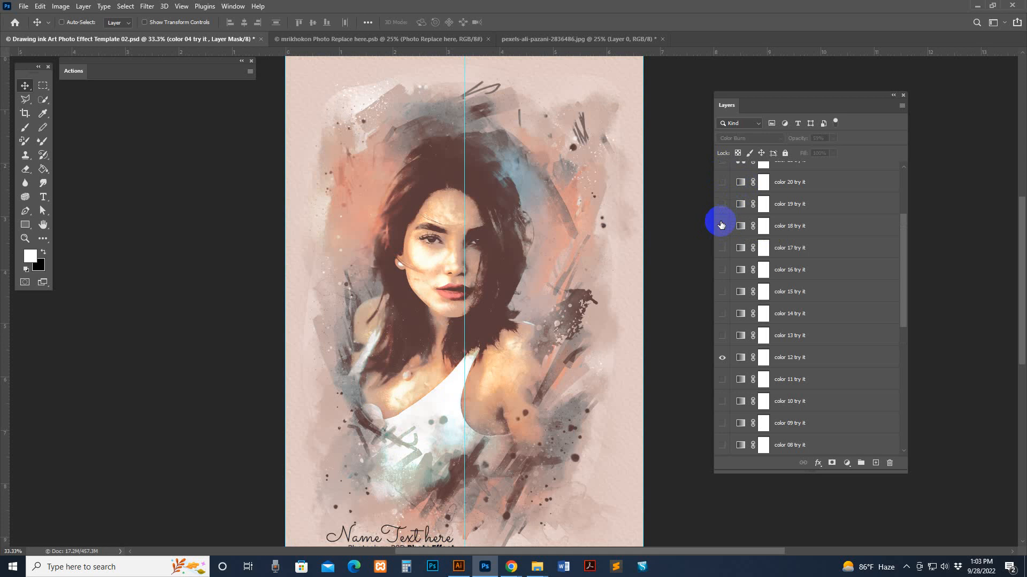
pyautogui.click(723, 182)
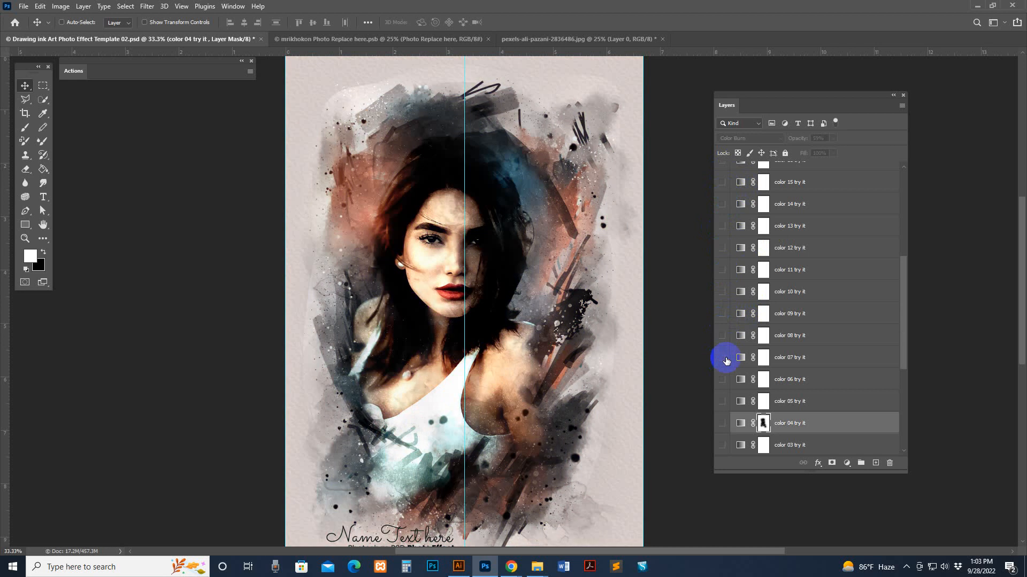
pyautogui.moveTo(726, 361)
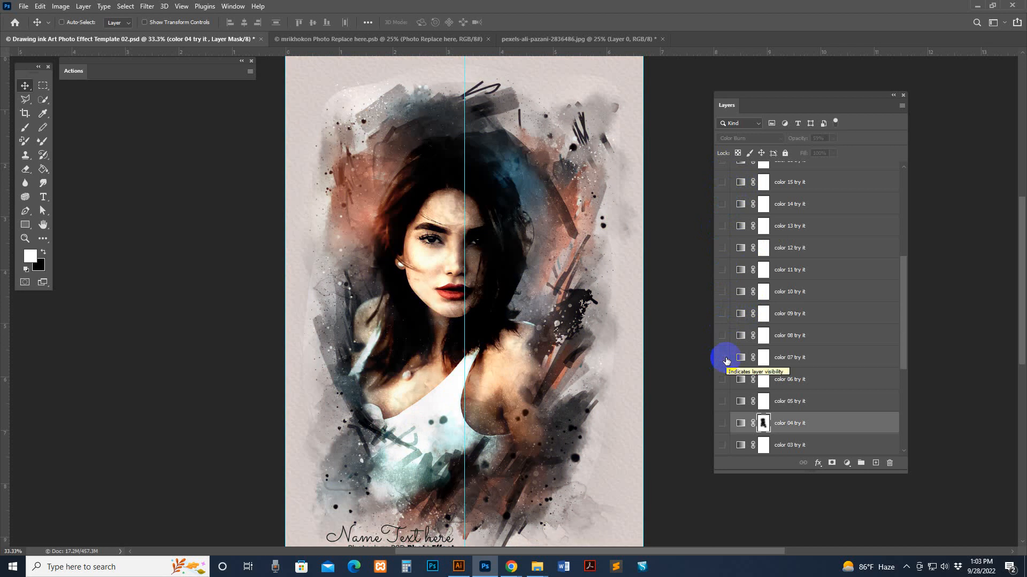
pyautogui.moveTo(802, 409)
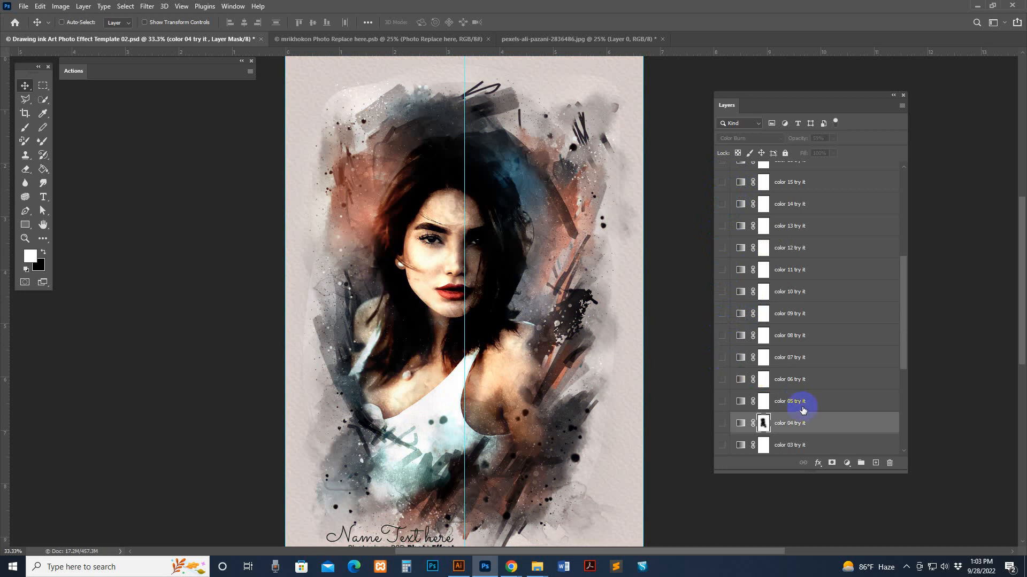